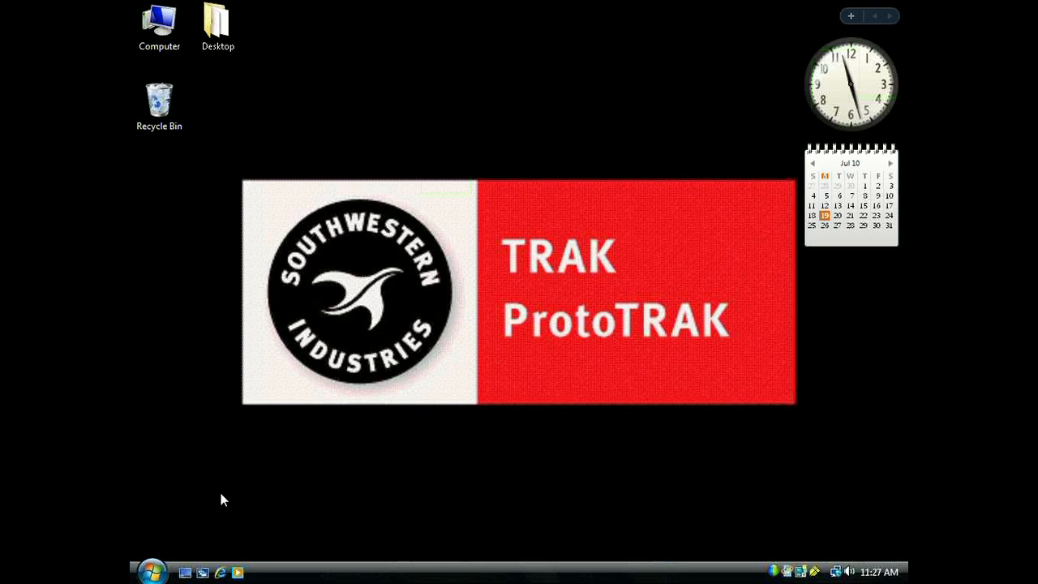
Step: Open the DVD/CD-RW Drive (D:) from Computer and run sxol_40.exe
{"action": "left_click", "coordinate": [152, 570]}
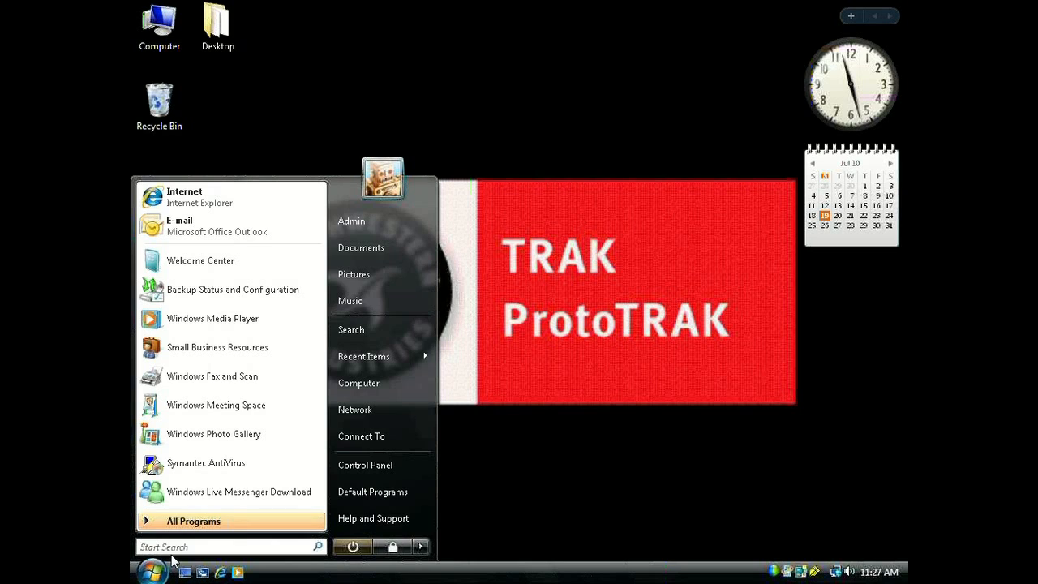
{"action": "mouse_move", "coordinate": [406, 402]}
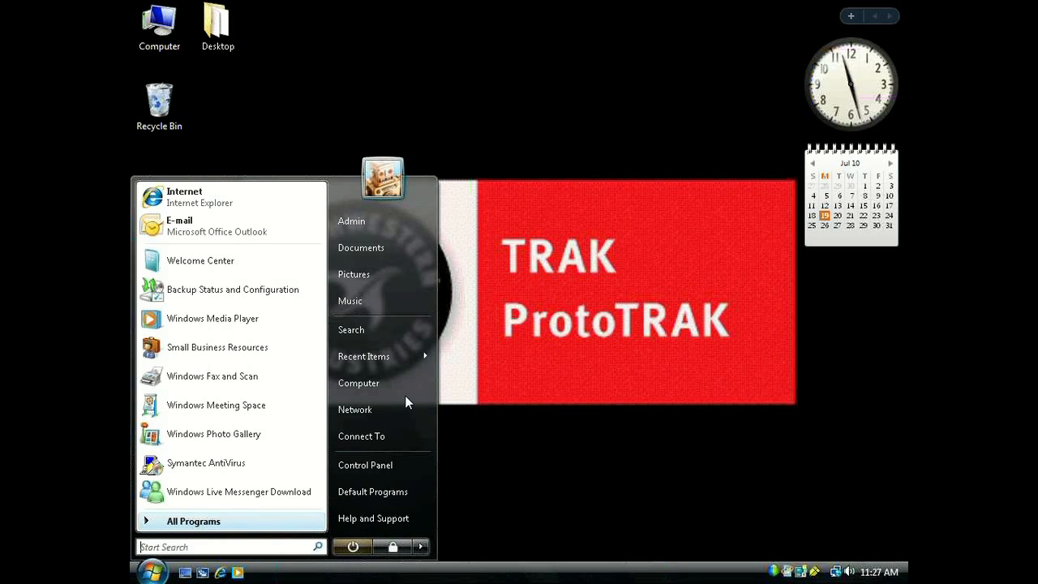
{"action": "left_click", "coordinate": [358, 383]}
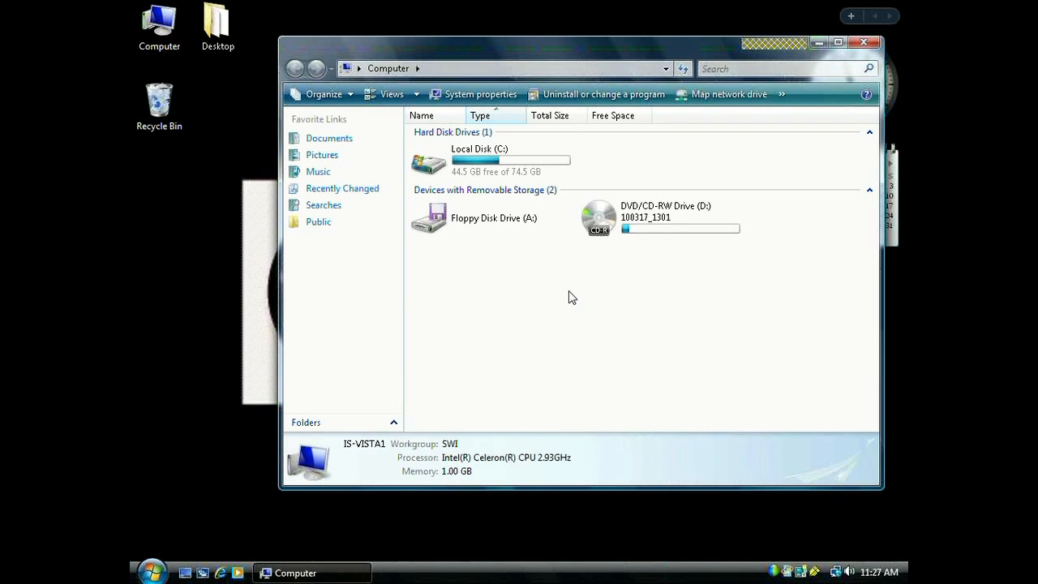
{"action": "mouse_move", "coordinate": [682, 219]}
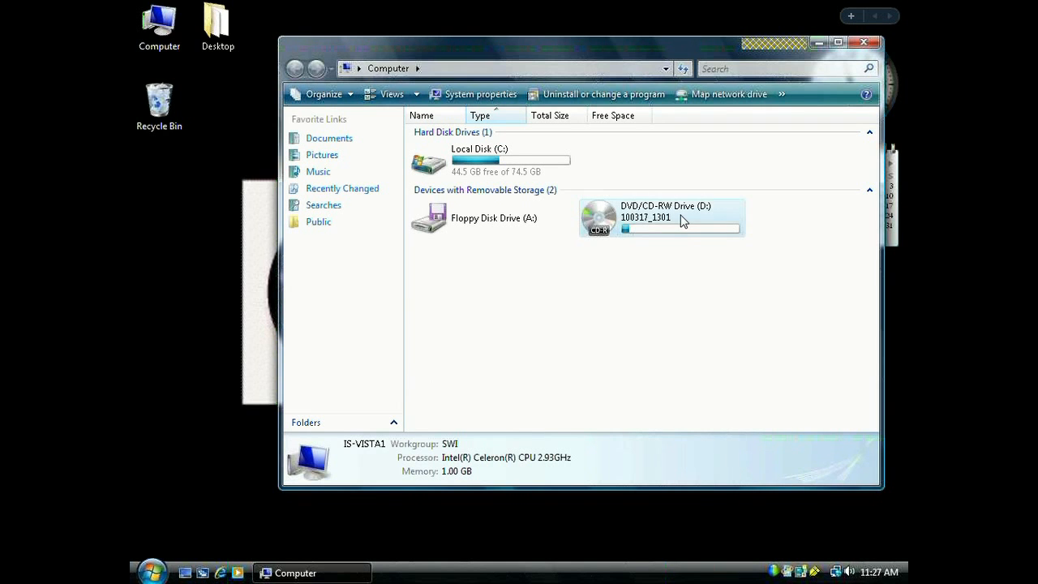
{"action": "double_click", "coordinate": [661, 217]}
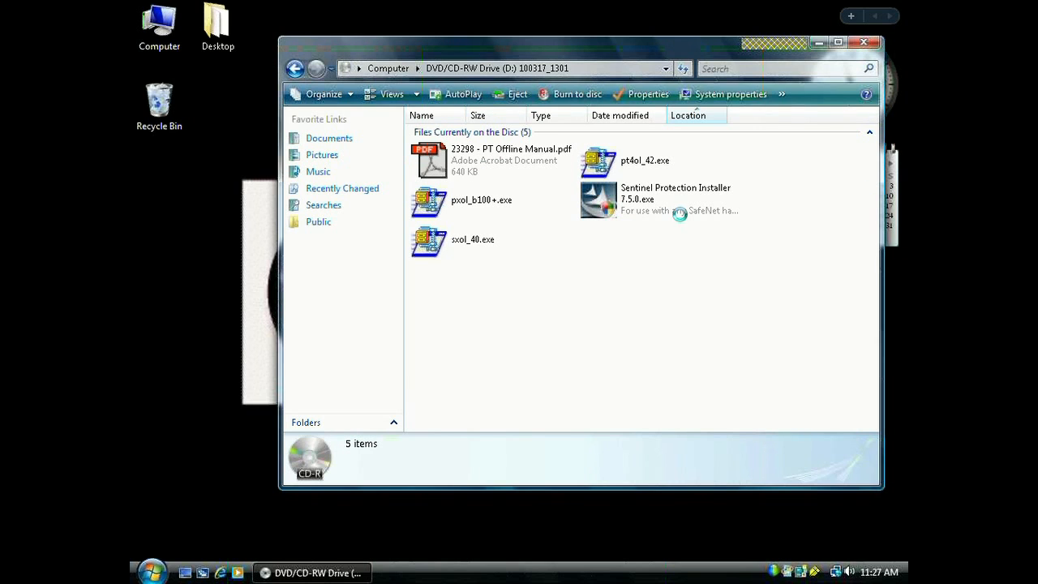
{"action": "left_click", "coordinate": [472, 239]}
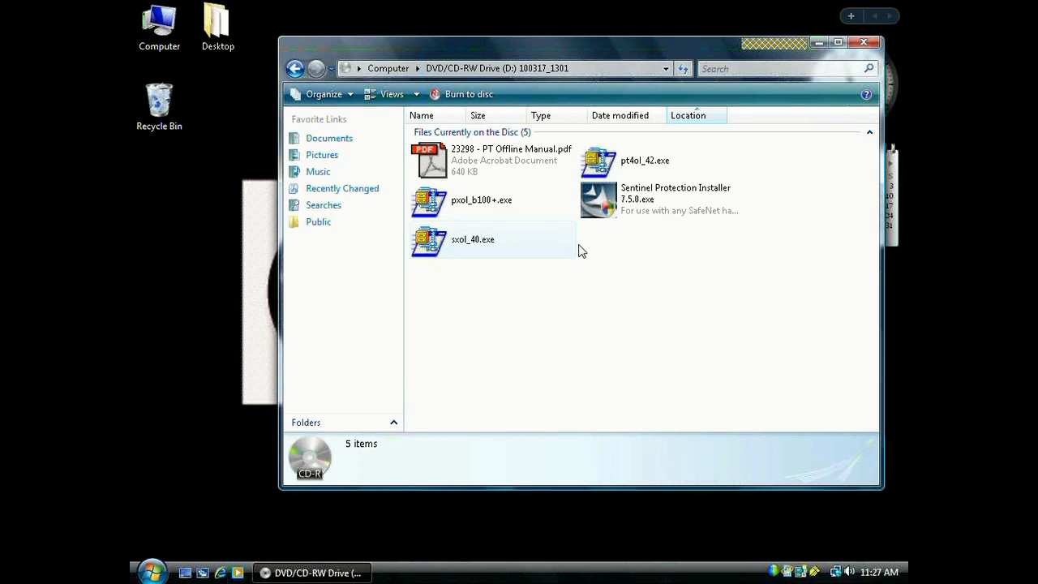
{"action": "left_click", "coordinate": [472, 239]}
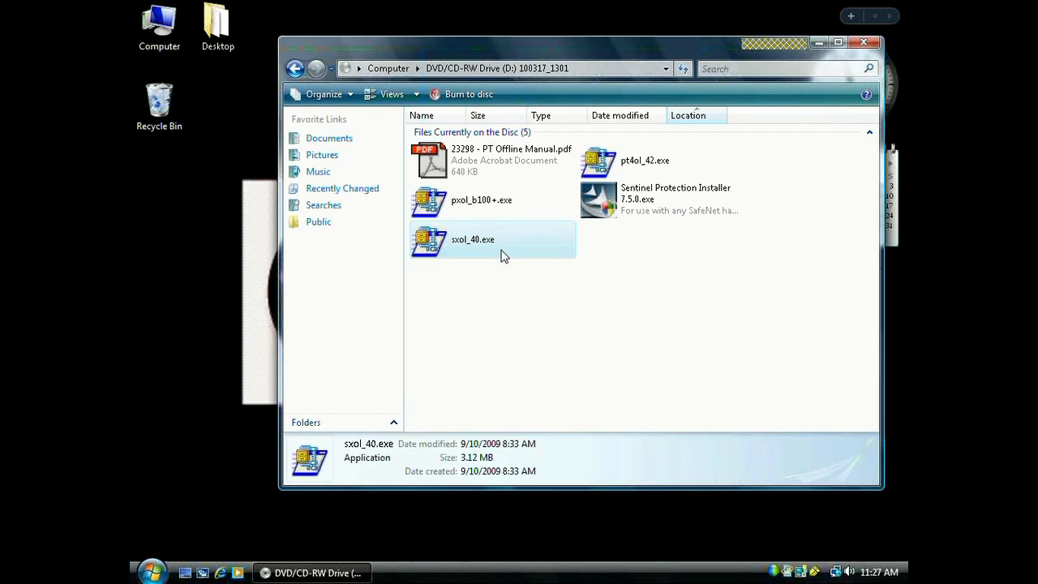
{"action": "double_click", "coordinate": [472, 240]}
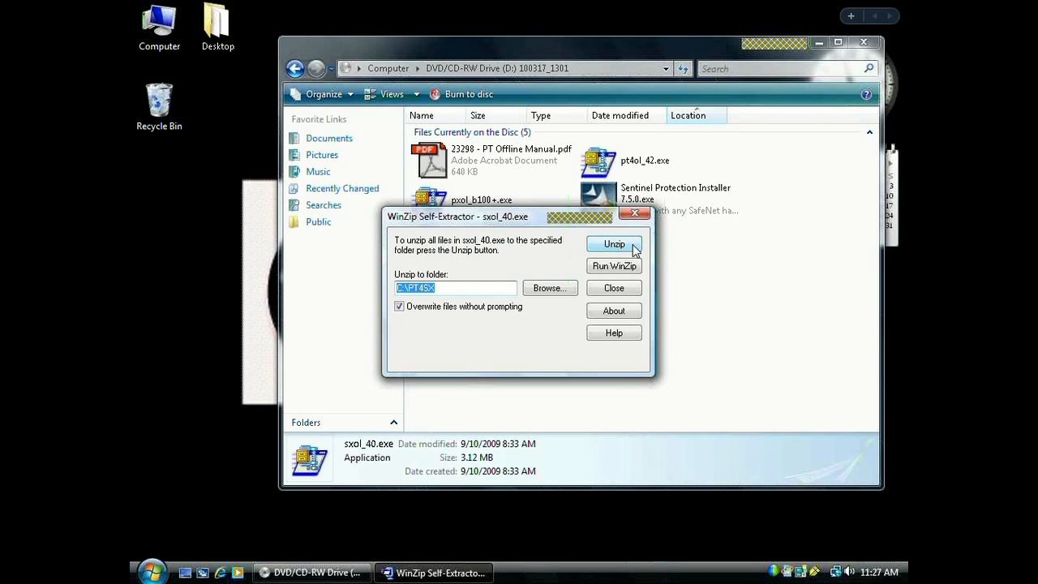
Step: Unzip the 81 files into C:\PT4SX, dismiss the success message, and close the extractor
{"action": "left_click", "coordinate": [614, 244]}
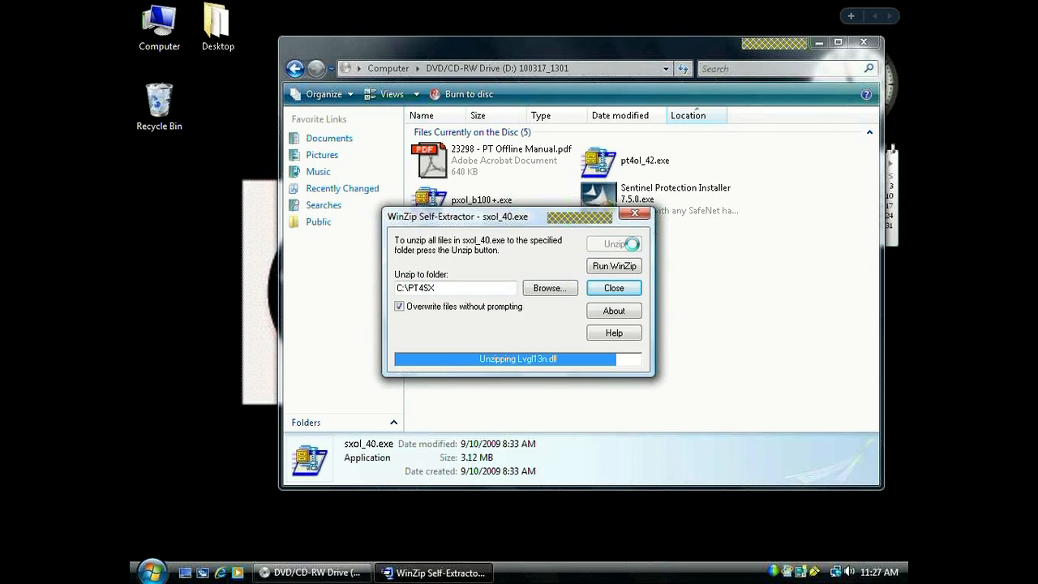
{"action": "left_click", "coordinate": [614, 243]}
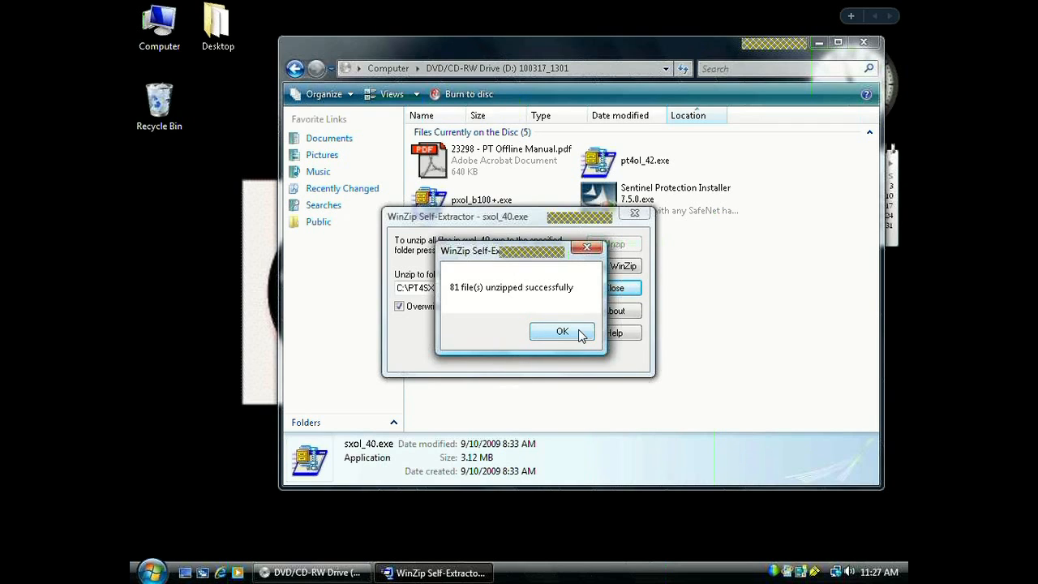
{"action": "left_click", "coordinate": [562, 332]}
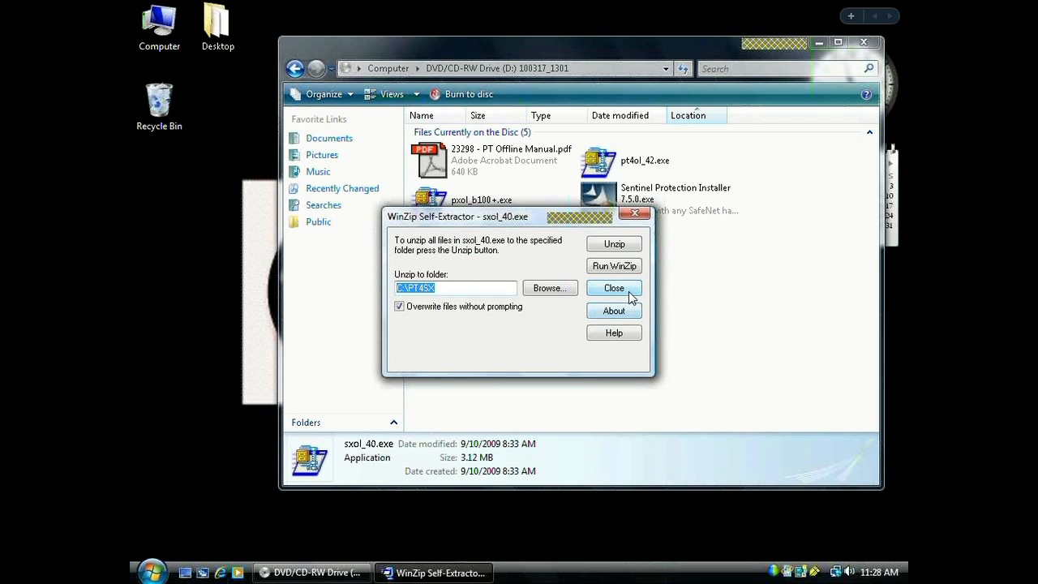
{"action": "left_click", "coordinate": [613, 288]}
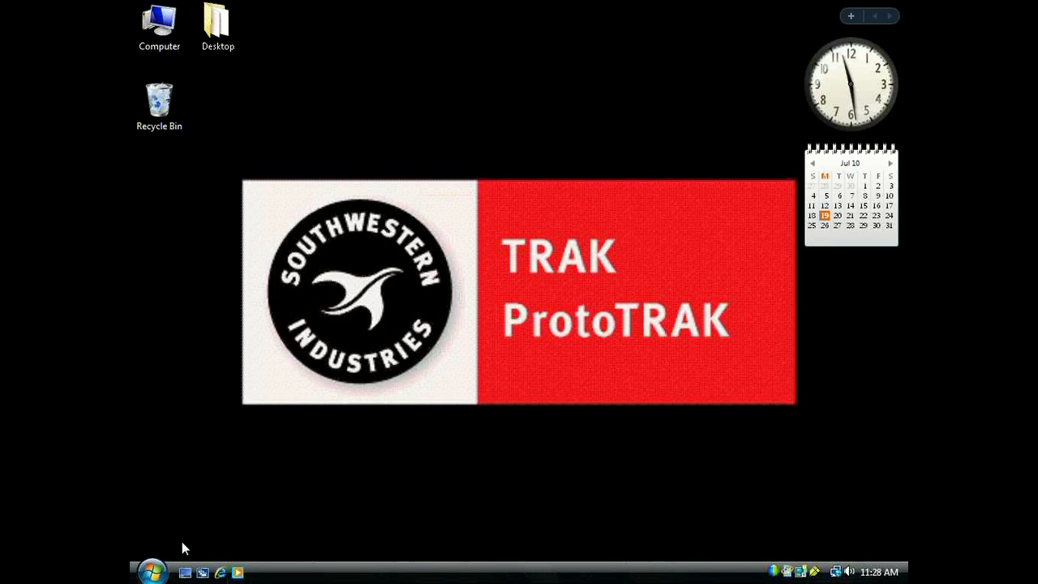
Step: Browse Computer to Local Disk (C:) and open the PT4SX folder
{"action": "left_click", "coordinate": [151, 571]}
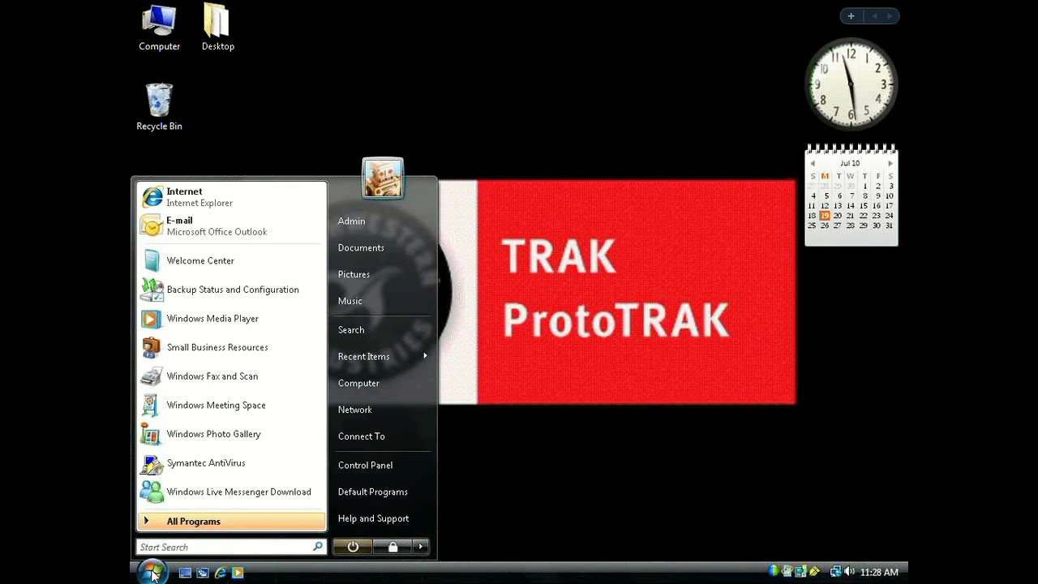
{"action": "mouse_move", "coordinate": [354, 409]}
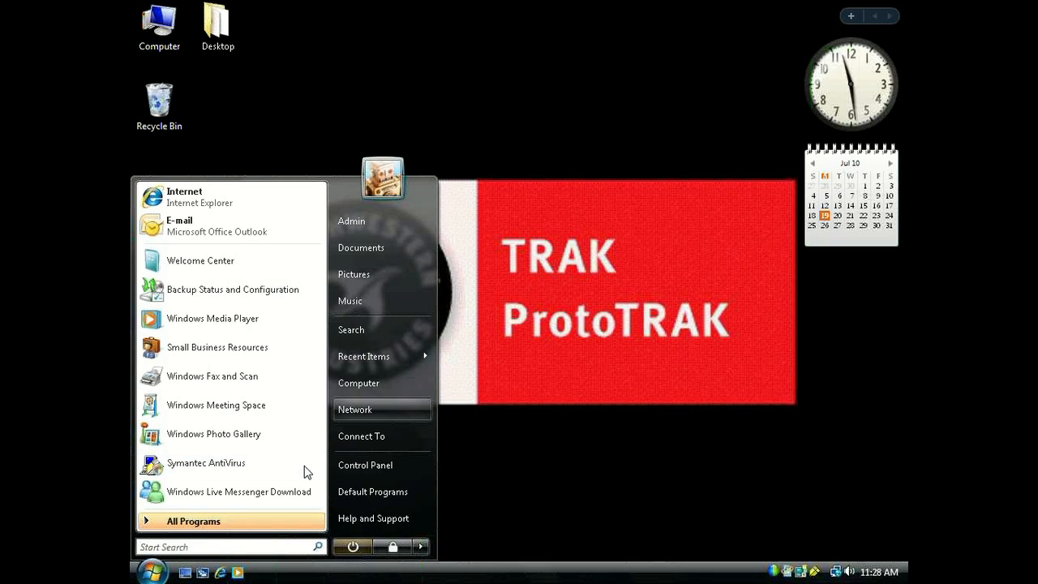
{"action": "left_click", "coordinate": [358, 383]}
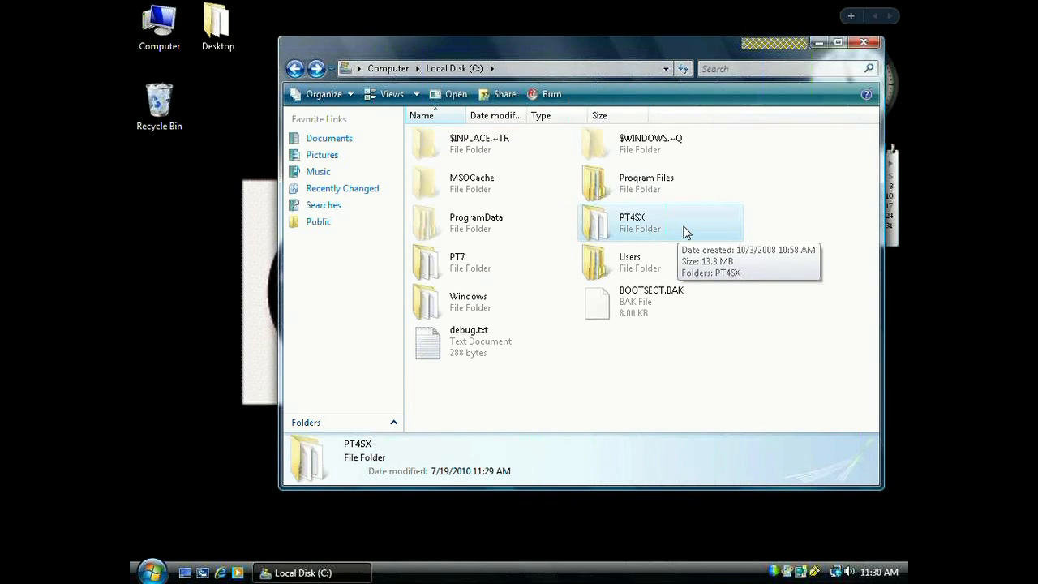
{"action": "double_click", "coordinate": [631, 222]}
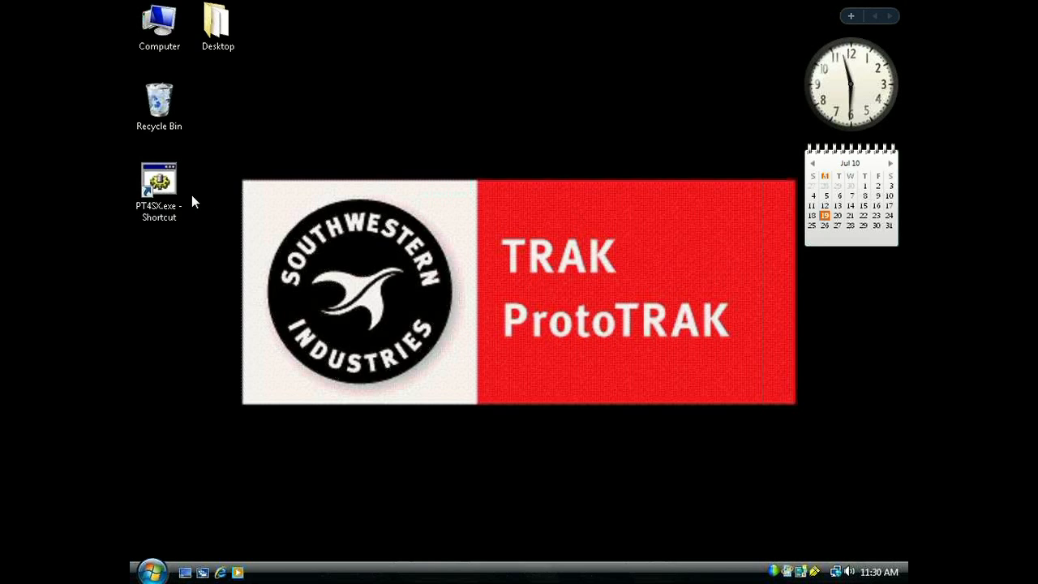
{"action": "mouse_move", "coordinate": [173, 504]}
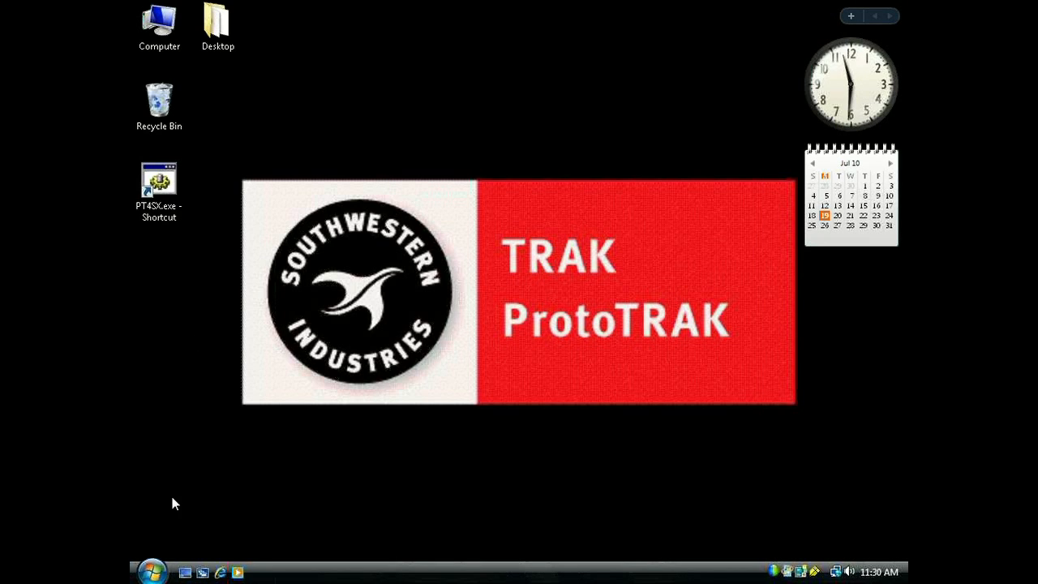
Step: Go to Control Panel > User Accounts > User Accounts for the Admin account
{"action": "left_click", "coordinate": [152, 570]}
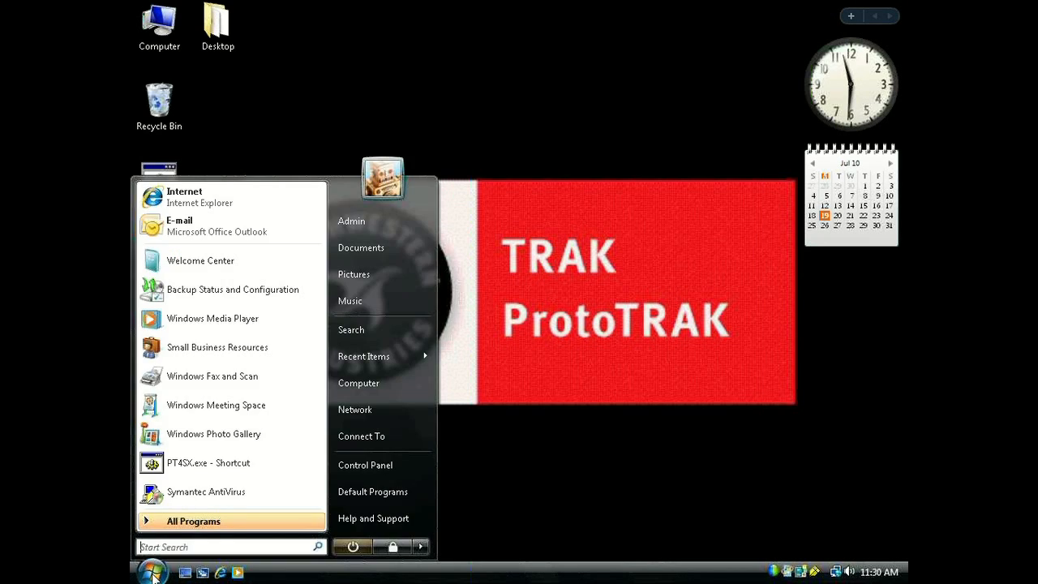
{"action": "mouse_move", "coordinate": [410, 464]}
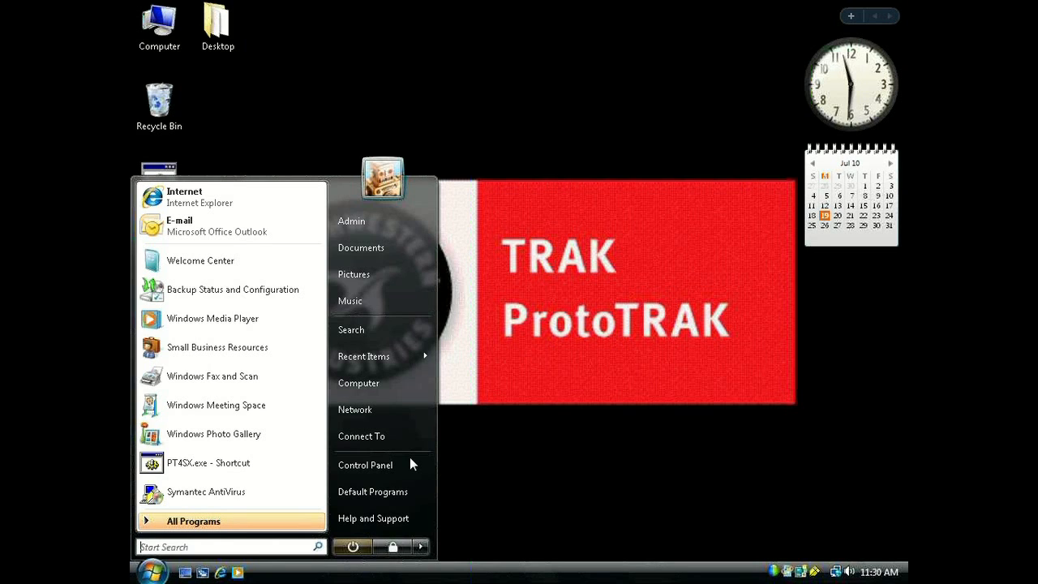
{"action": "left_click", "coordinate": [365, 465]}
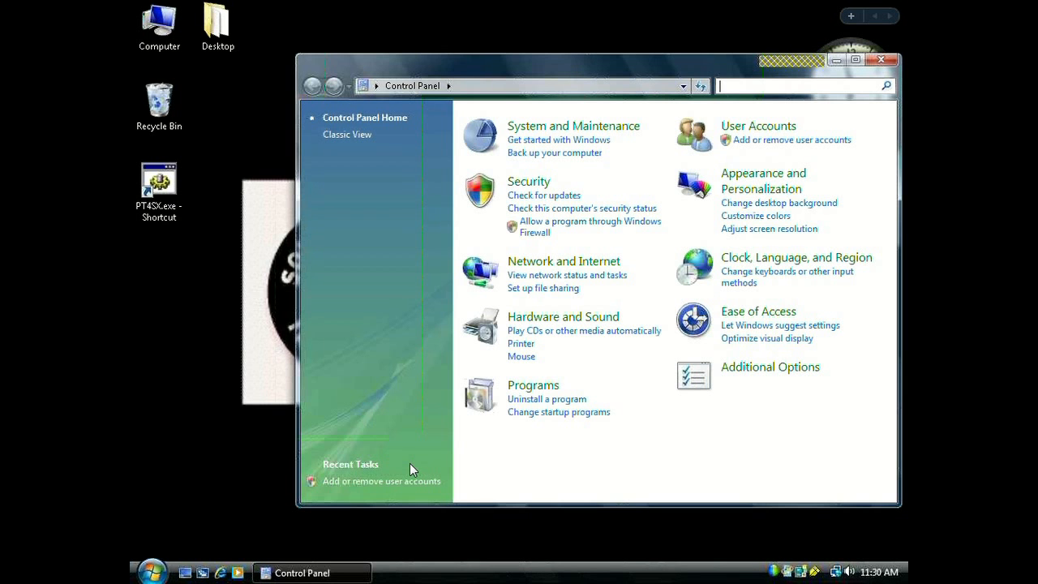
{"action": "mouse_move", "coordinate": [661, 310]}
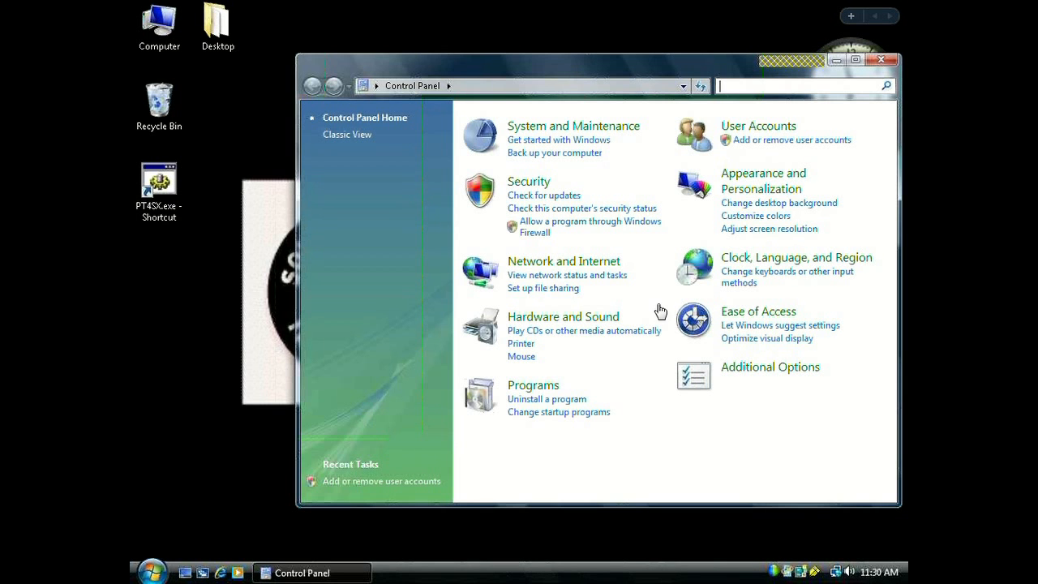
{"action": "left_click", "coordinate": [759, 126]}
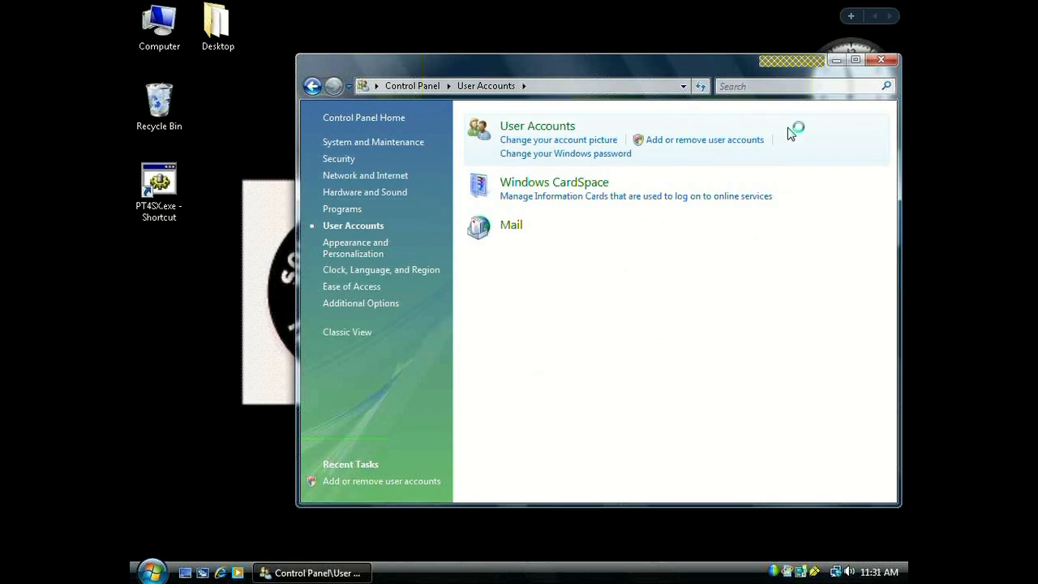
{"action": "mouse_move", "coordinate": [537, 126]}
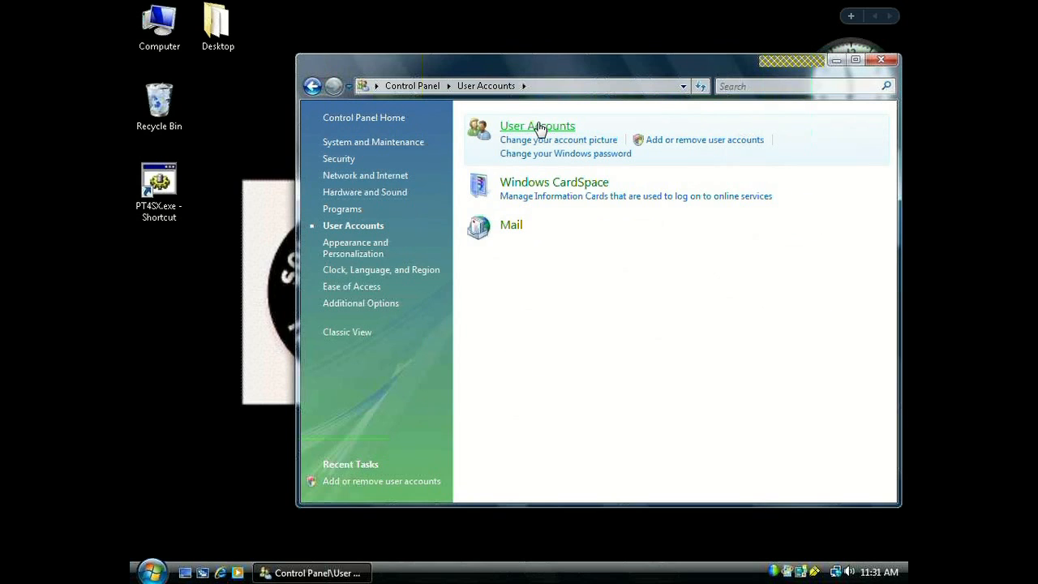
{"action": "mouse_move", "coordinate": [537, 126]}
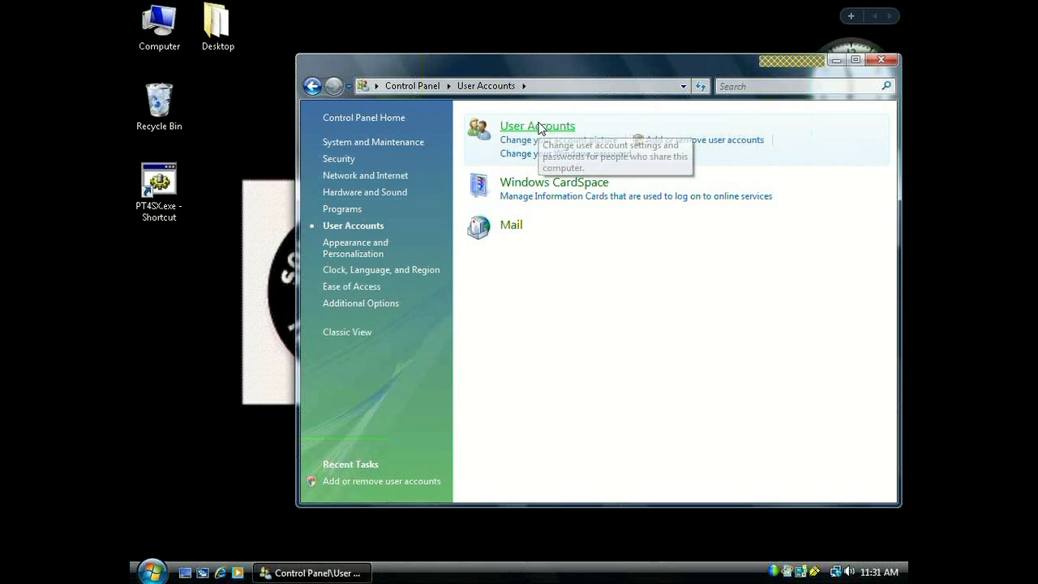
{"action": "left_click", "coordinate": [537, 125]}
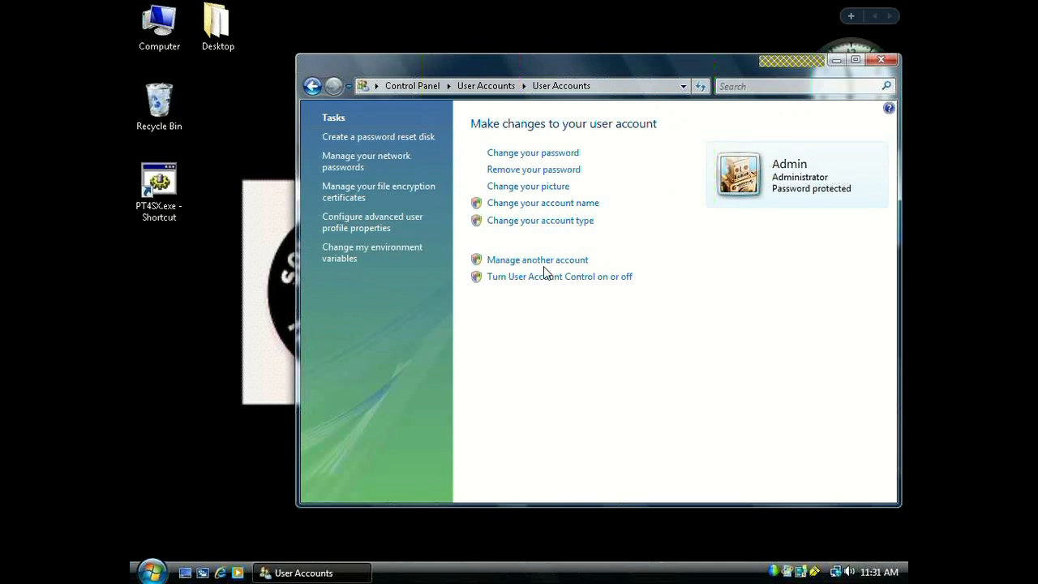
{"action": "mouse_move", "coordinate": [544, 277]}
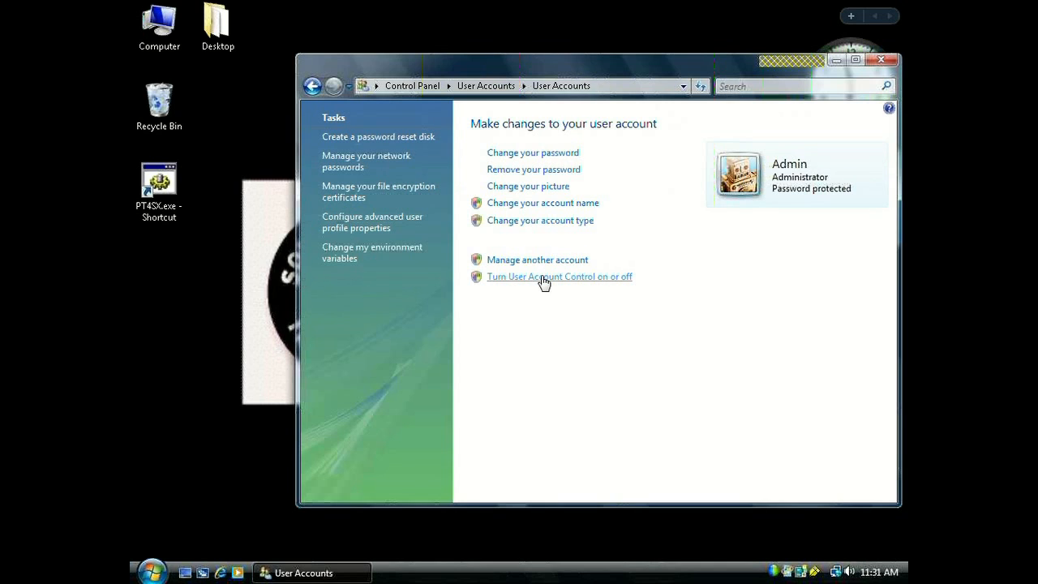
Step: Uncheck 'Use User Account Control (UAC)' and confirm with OK
{"action": "left_click", "coordinate": [559, 276]}
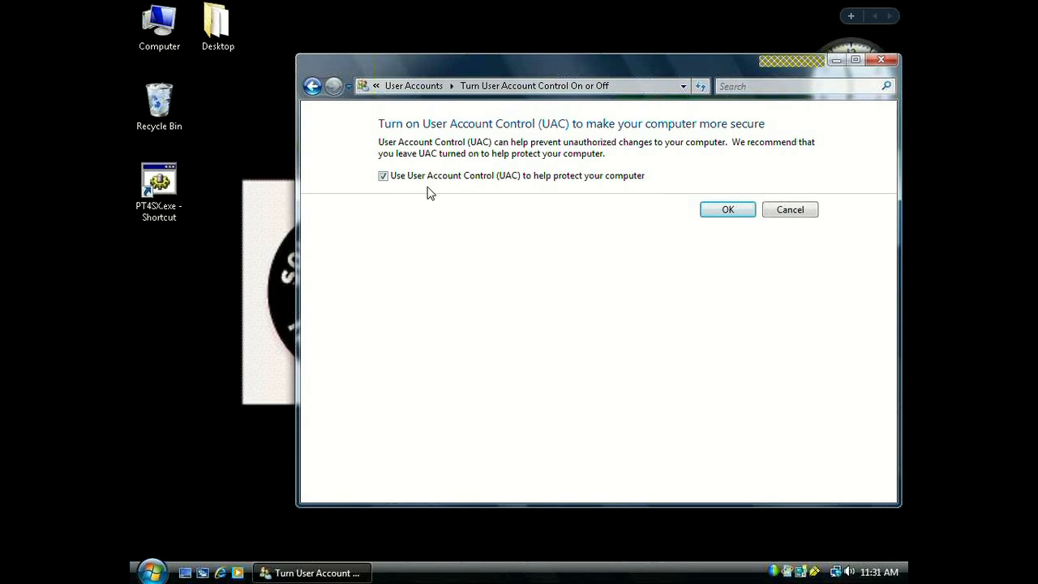
{"action": "left_click", "coordinate": [383, 175]}
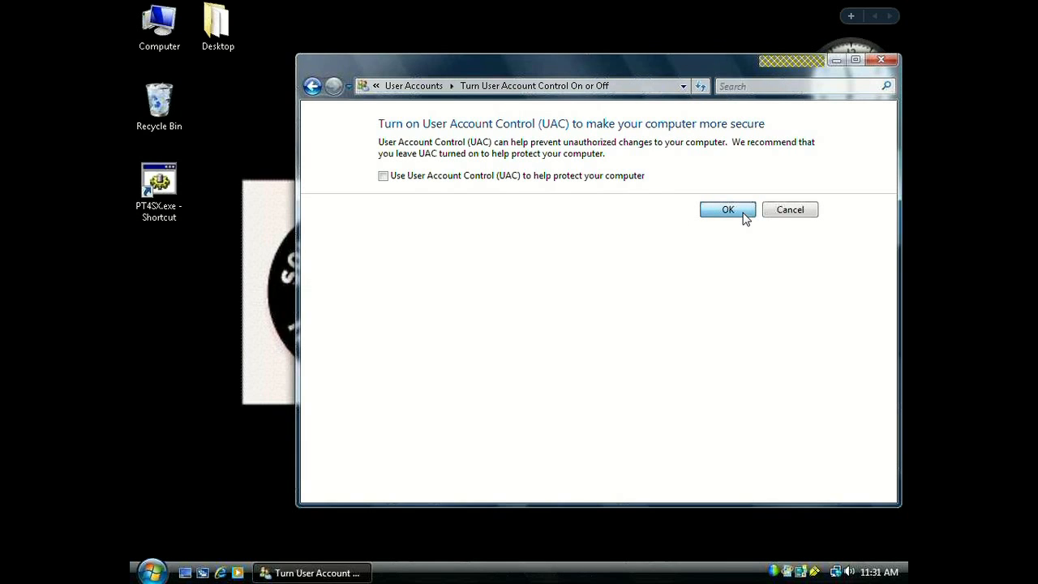
{"action": "left_click", "coordinate": [727, 209]}
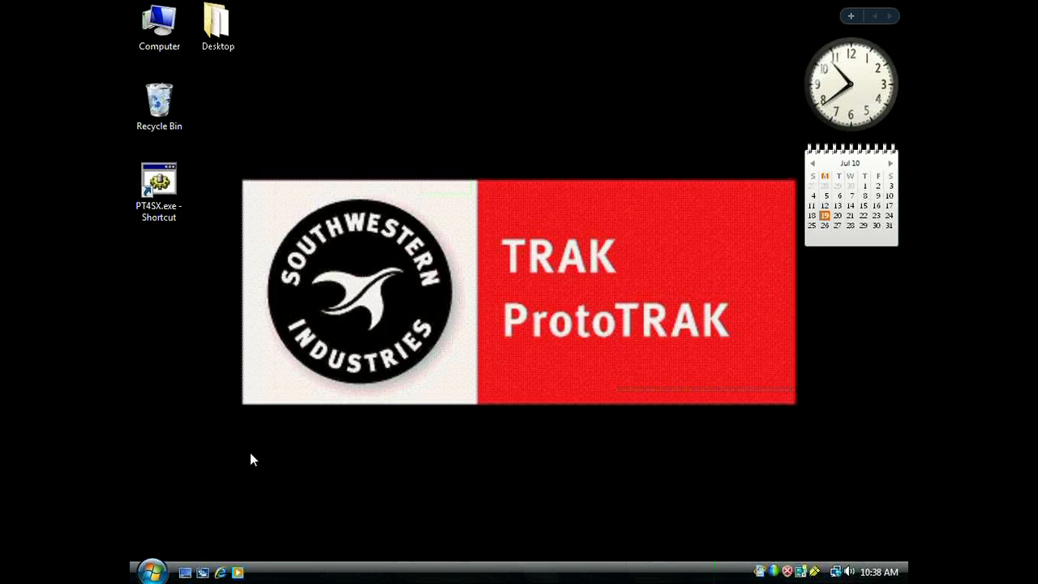
{"action": "mouse_move", "coordinate": [153, 571]}
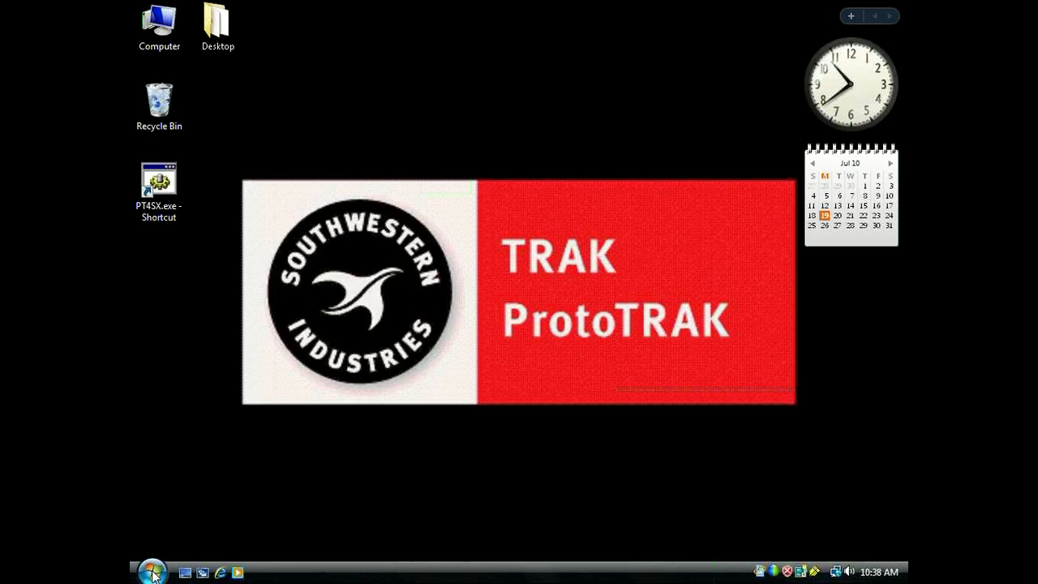
Step: Open the DVD/CD-RW Drive (D:) from Computer to list the disc files
{"action": "left_click", "coordinate": [152, 570]}
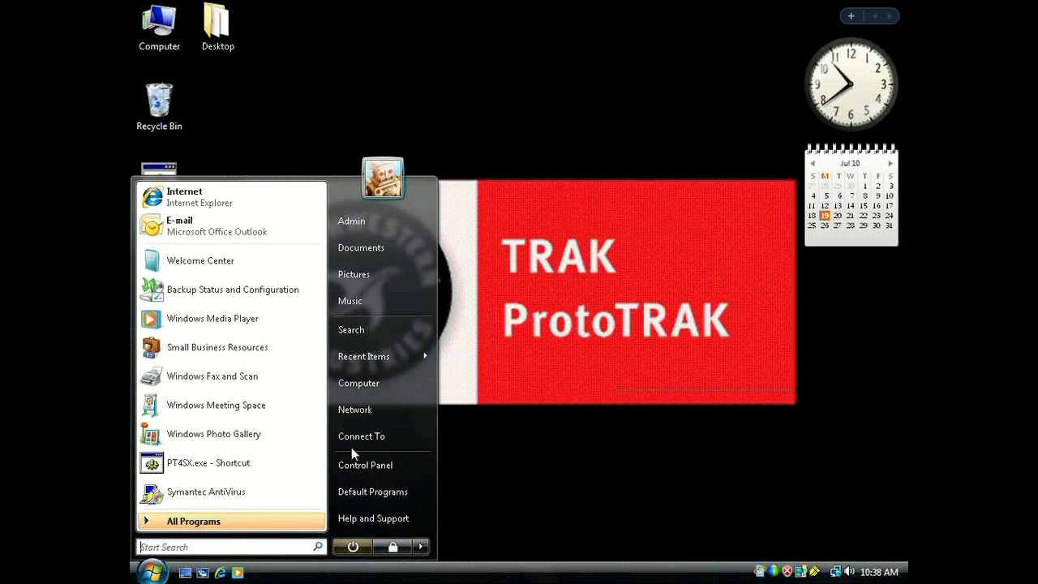
{"action": "left_click", "coordinate": [359, 382]}
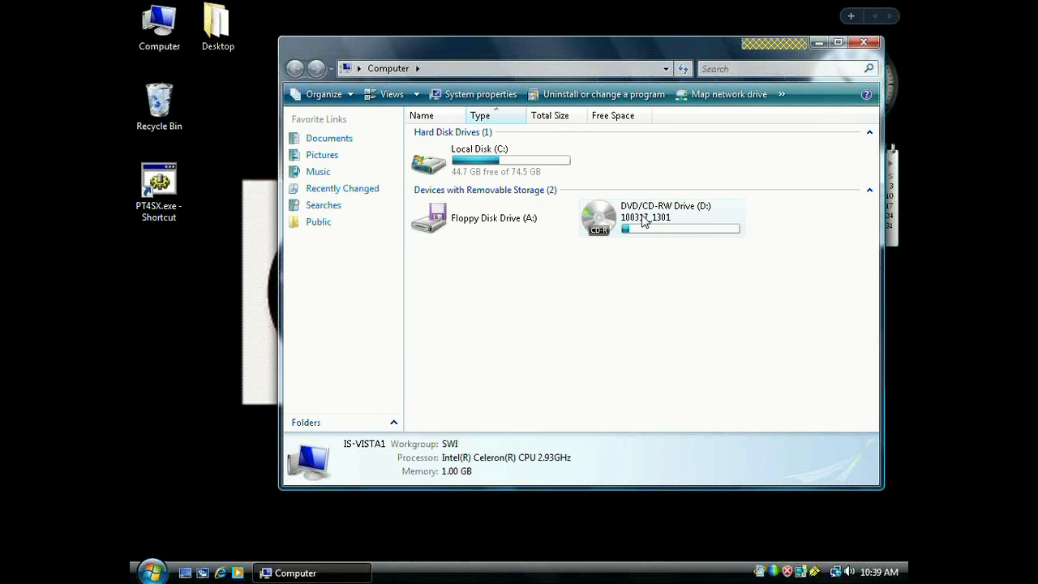
{"action": "double_click", "coordinate": [598, 216]}
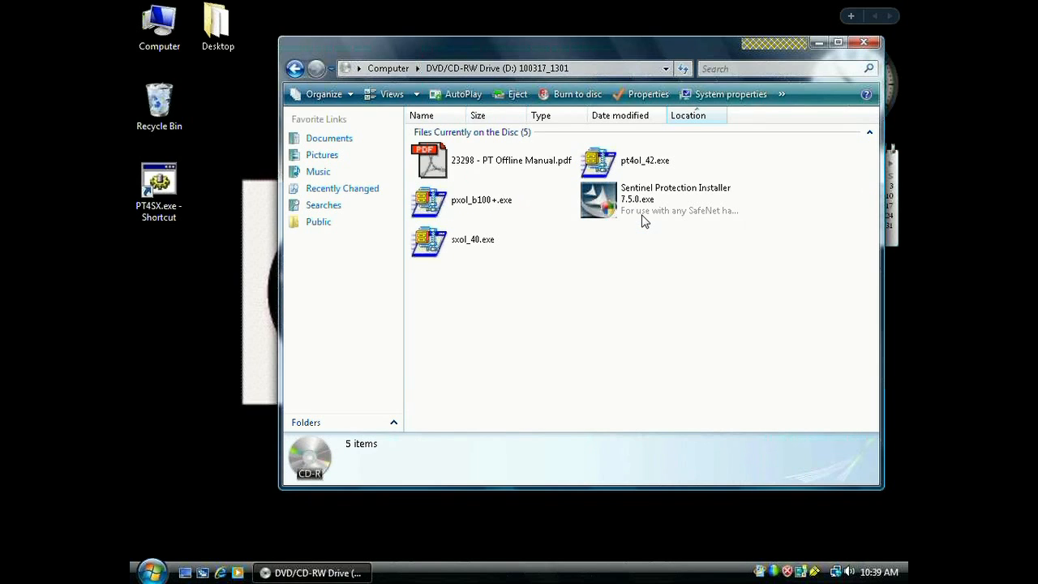
{"action": "mouse_move", "coordinate": [637, 219]}
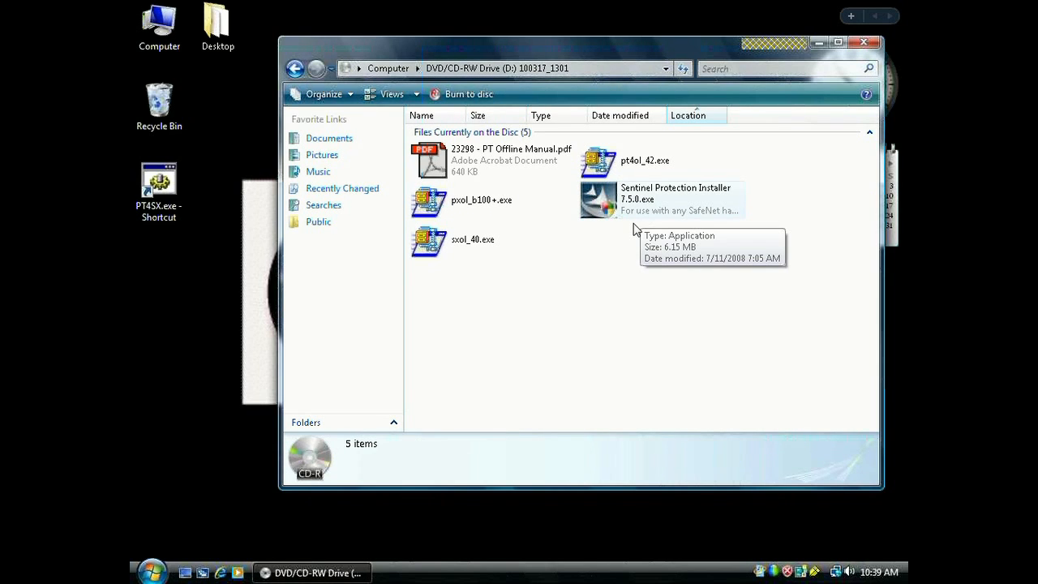
{"action": "mouse_move", "coordinate": [637, 229]}
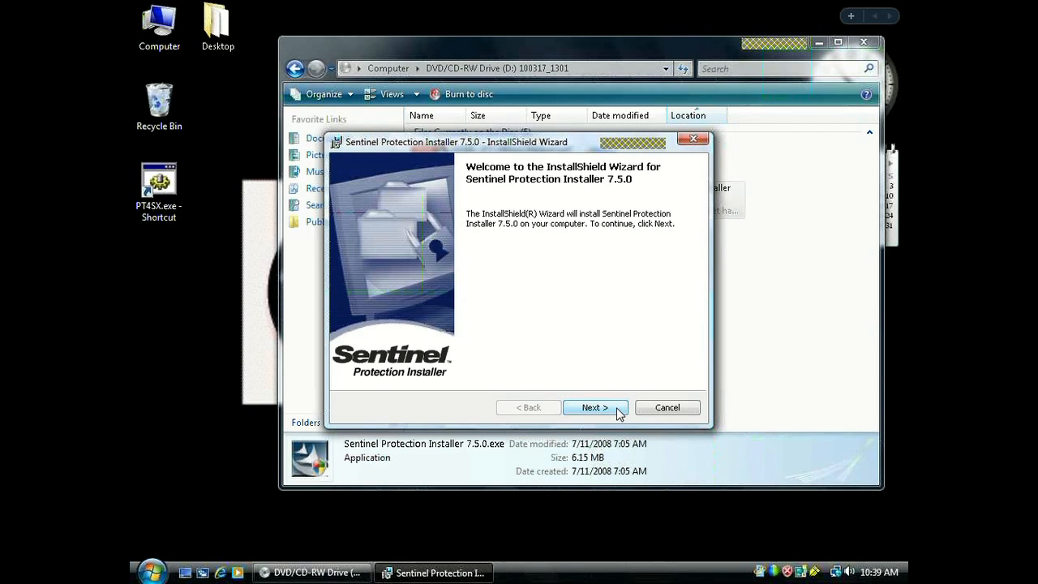
Step: Install Sentinel Protection Installer 7.5.0: accept license, Complete setup, allow firewall changes, Finish
{"action": "left_click", "coordinate": [595, 407]}
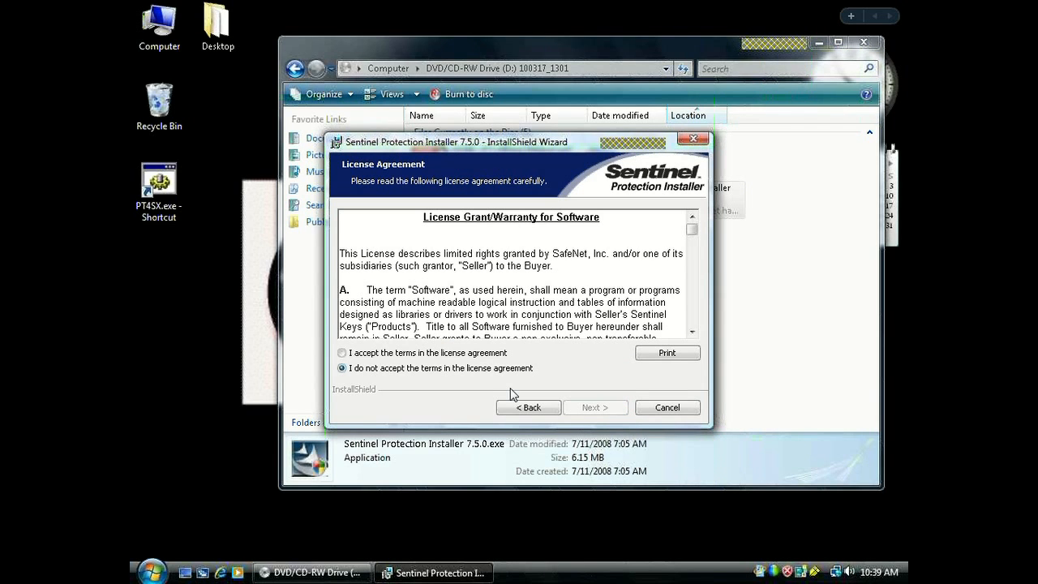
{"action": "left_click", "coordinate": [341, 353]}
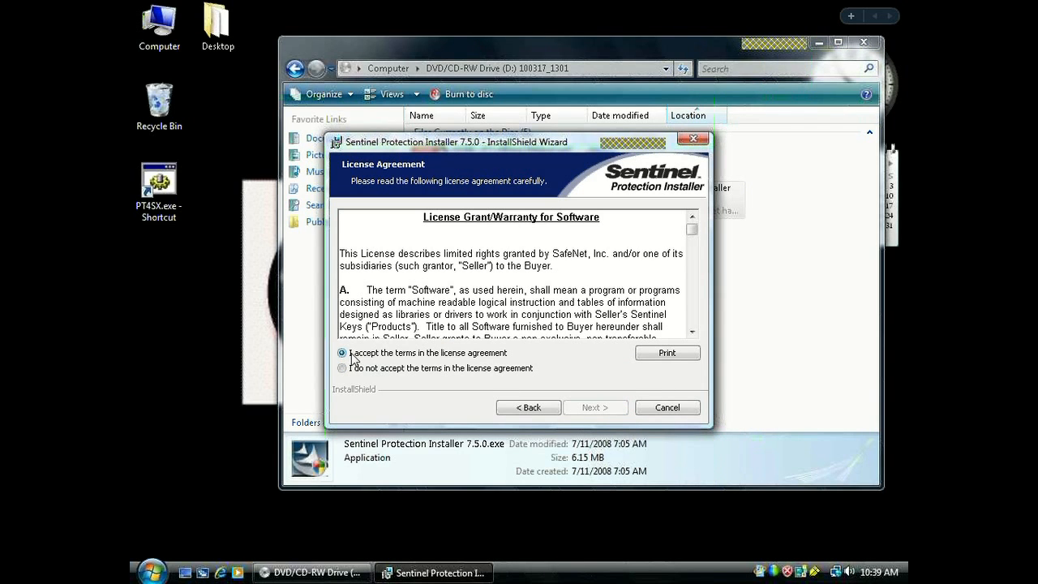
{"action": "left_click", "coordinate": [343, 353]}
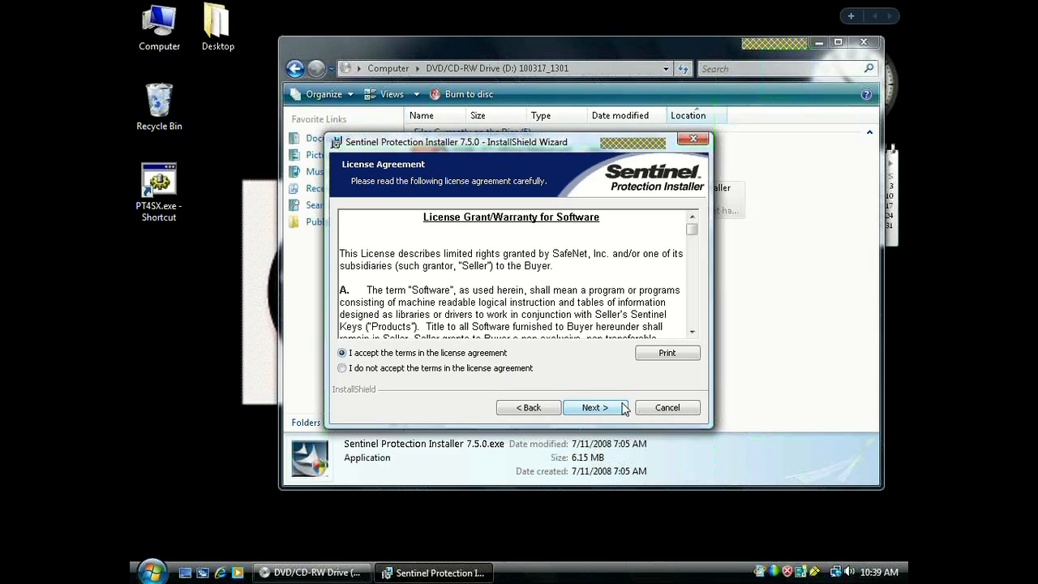
{"action": "left_click", "coordinate": [594, 407]}
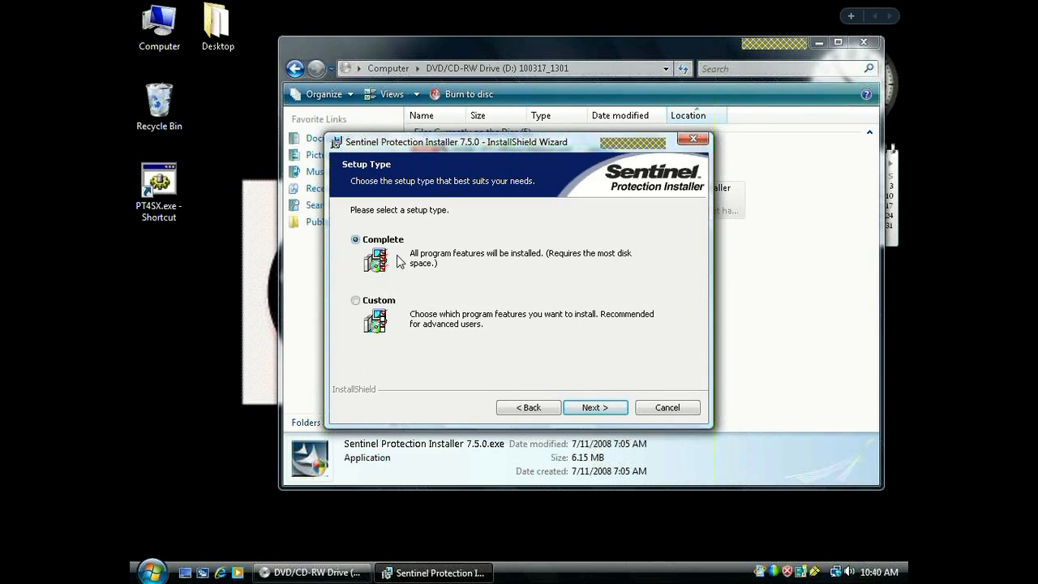
{"action": "mouse_move", "coordinate": [562, 378]}
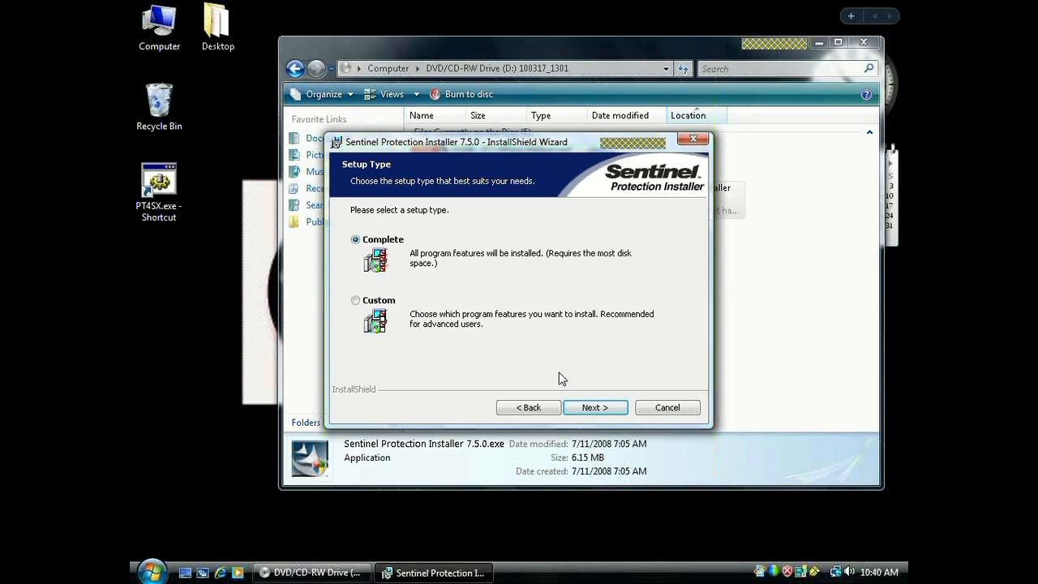
{"action": "left_click", "coordinate": [596, 407]}
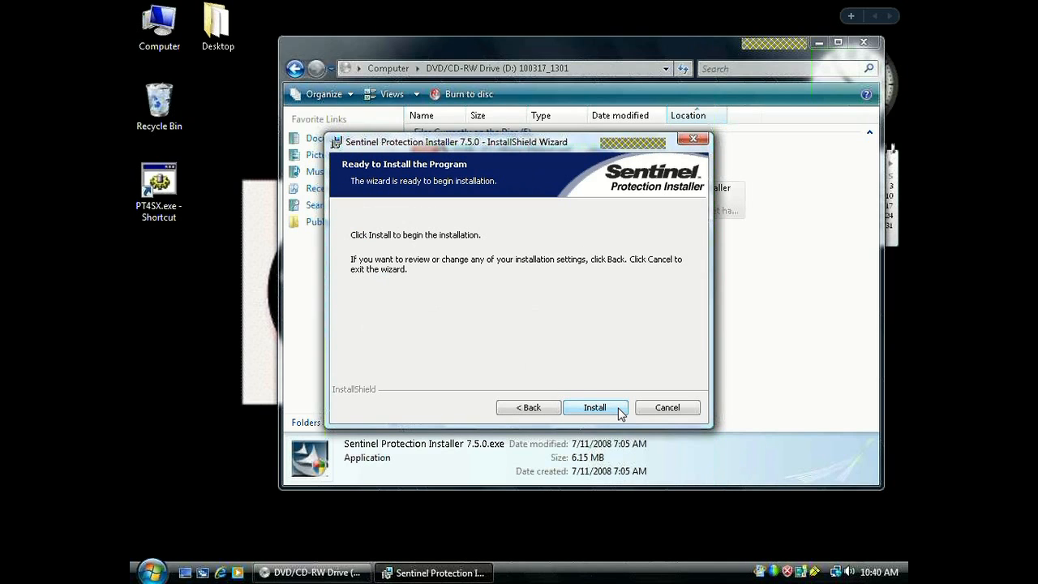
{"action": "left_click", "coordinate": [595, 407]}
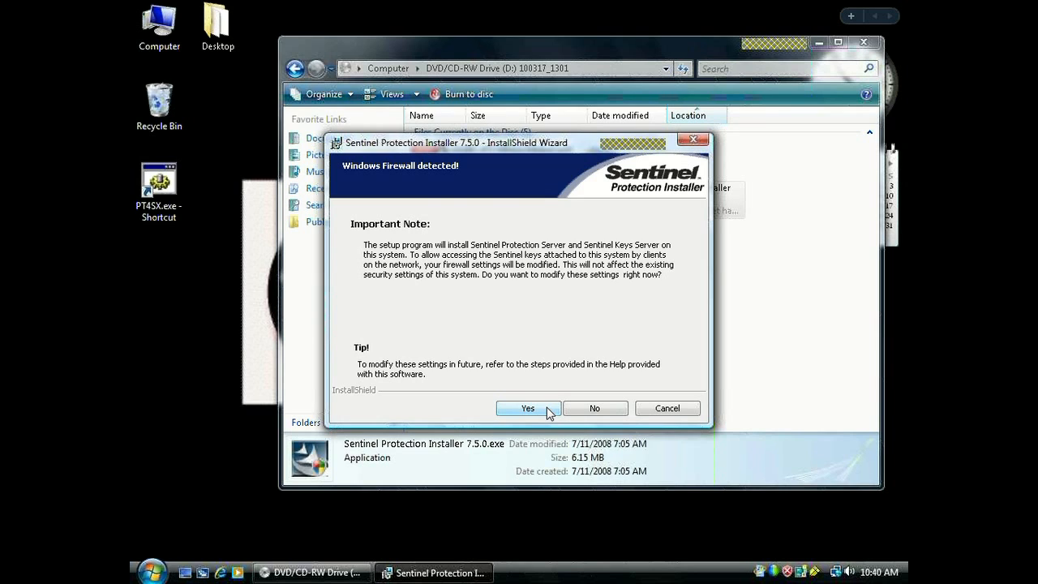
{"action": "left_click", "coordinate": [528, 408]}
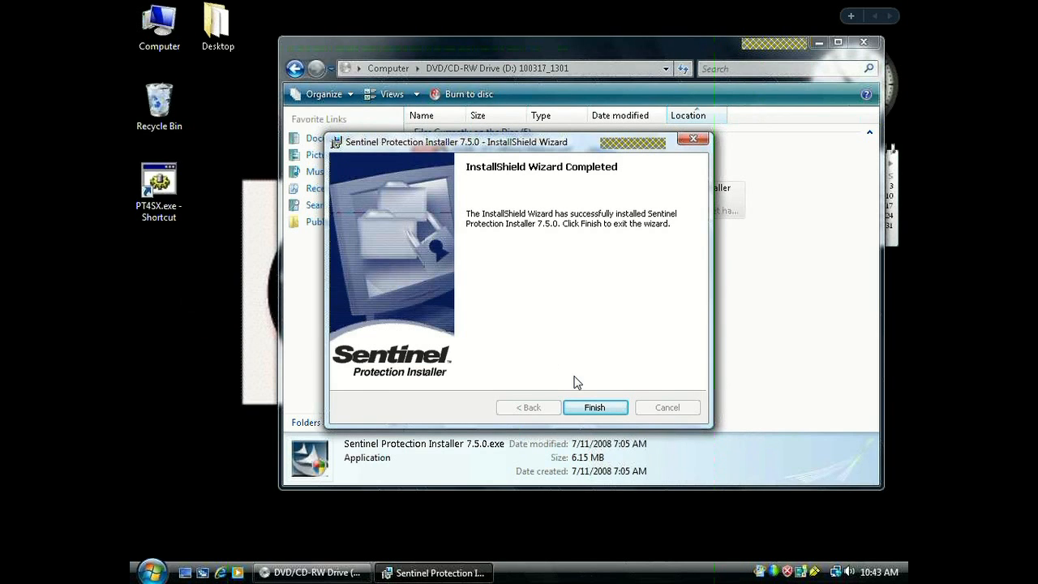
{"action": "left_click", "coordinate": [595, 407]}
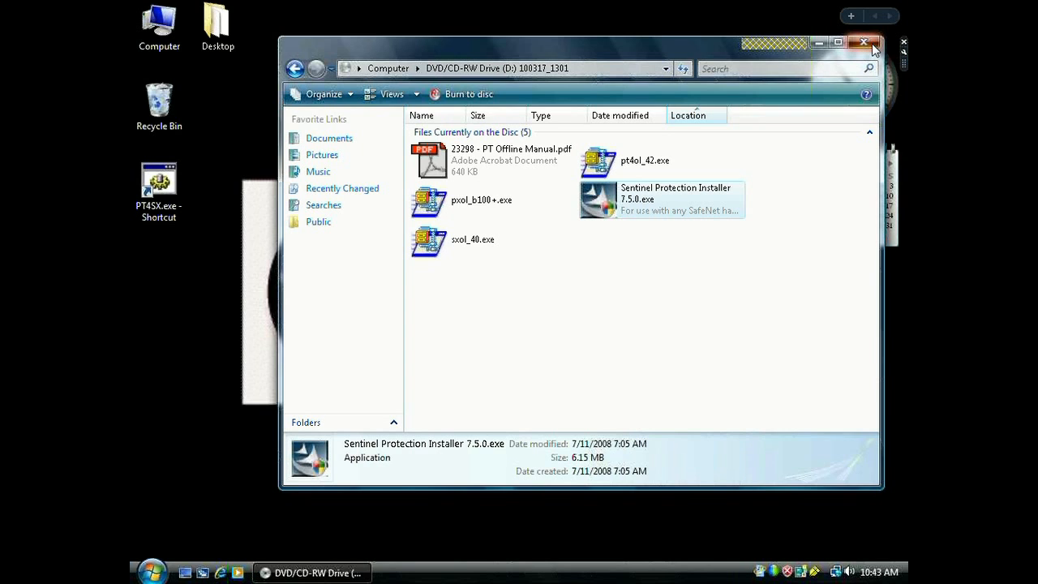
Step: Close the disc folder window and open the Start menu
{"action": "left_click", "coordinate": [865, 43]}
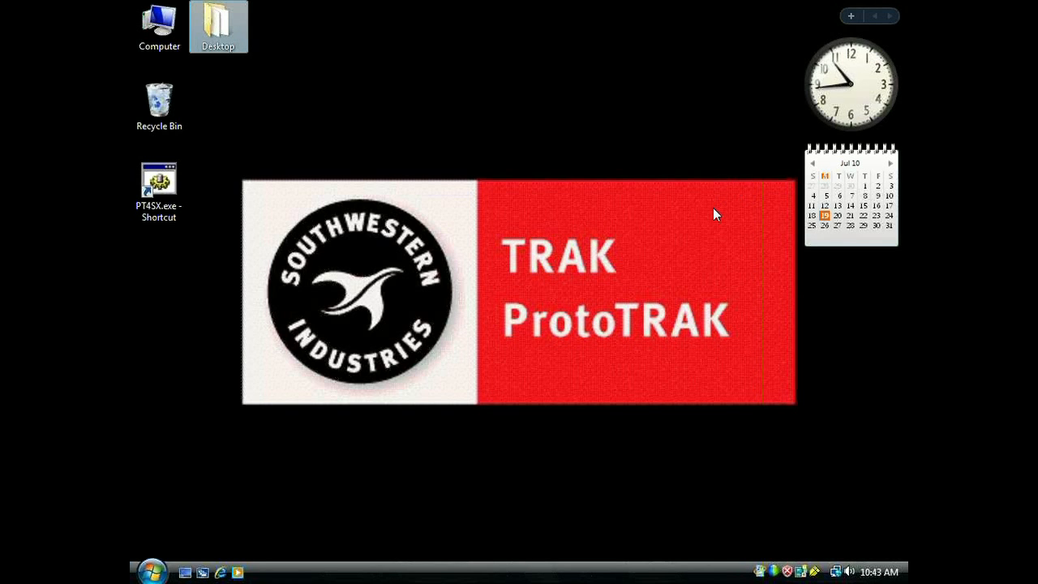
{"action": "mouse_move", "coordinate": [615, 425]}
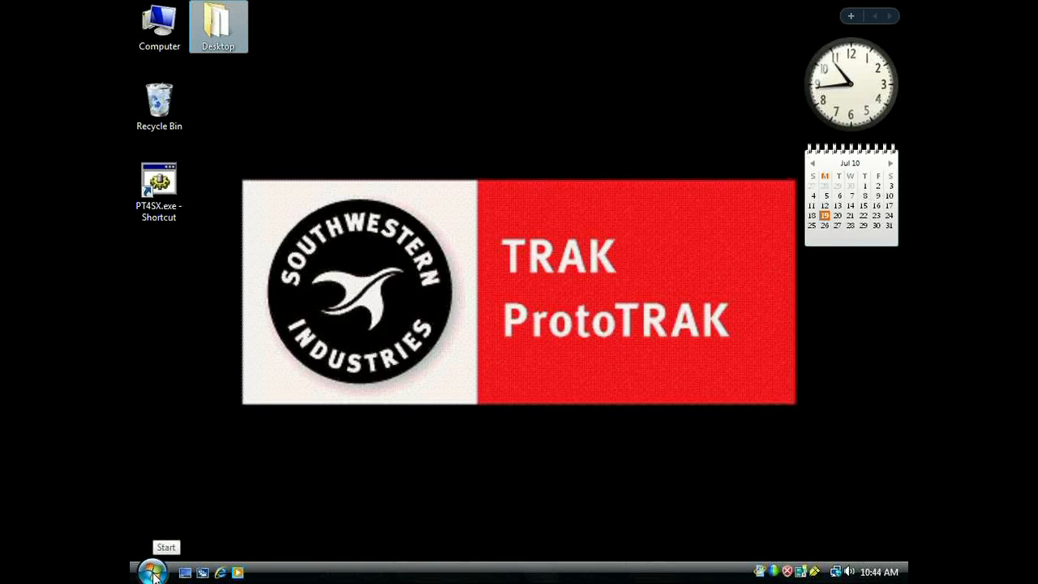
{"action": "left_click", "coordinate": [153, 571]}
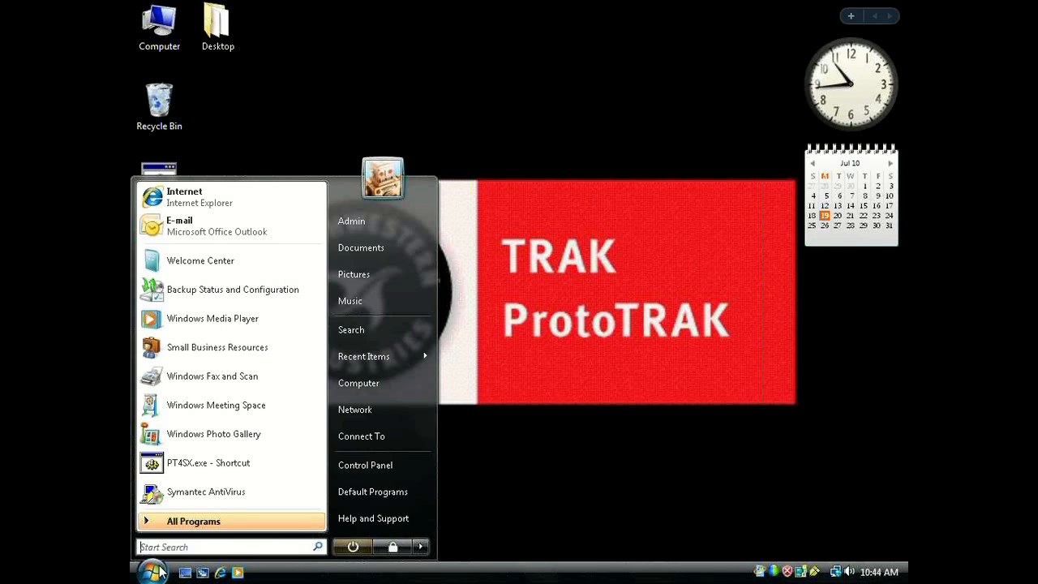
{"action": "mouse_move", "coordinate": [365, 464]}
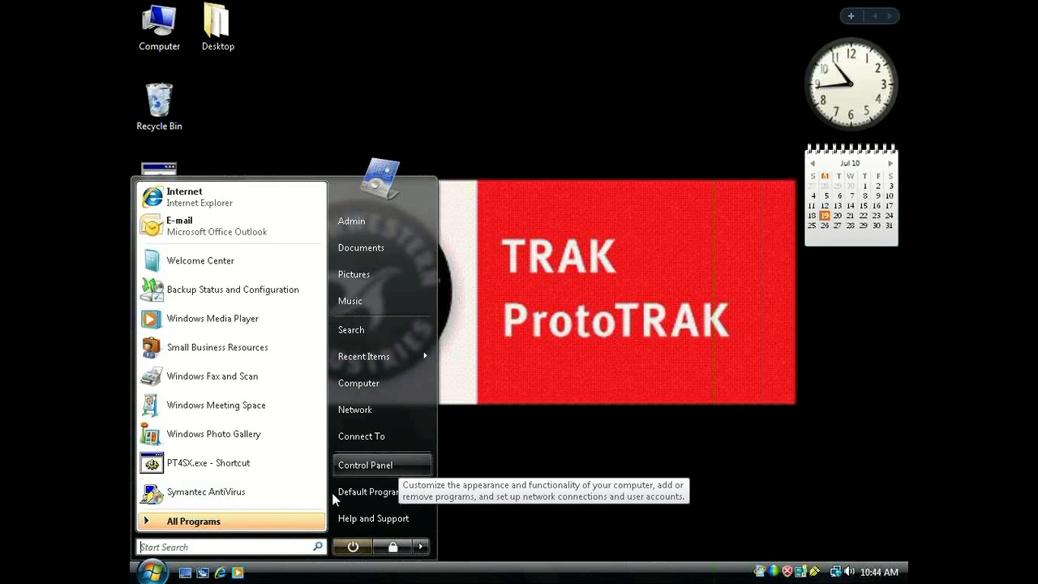
Step: Tick 'Use User Account Control (UAC)' under Control Panel > User Accounts and apply with OK
{"action": "left_click", "coordinate": [365, 465]}
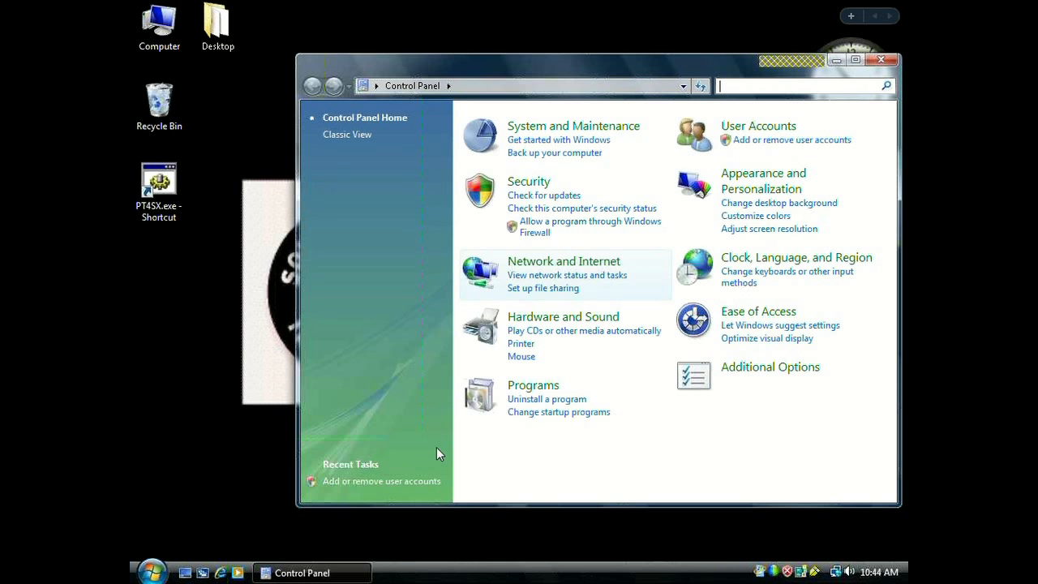
{"action": "left_click", "coordinate": [758, 126]}
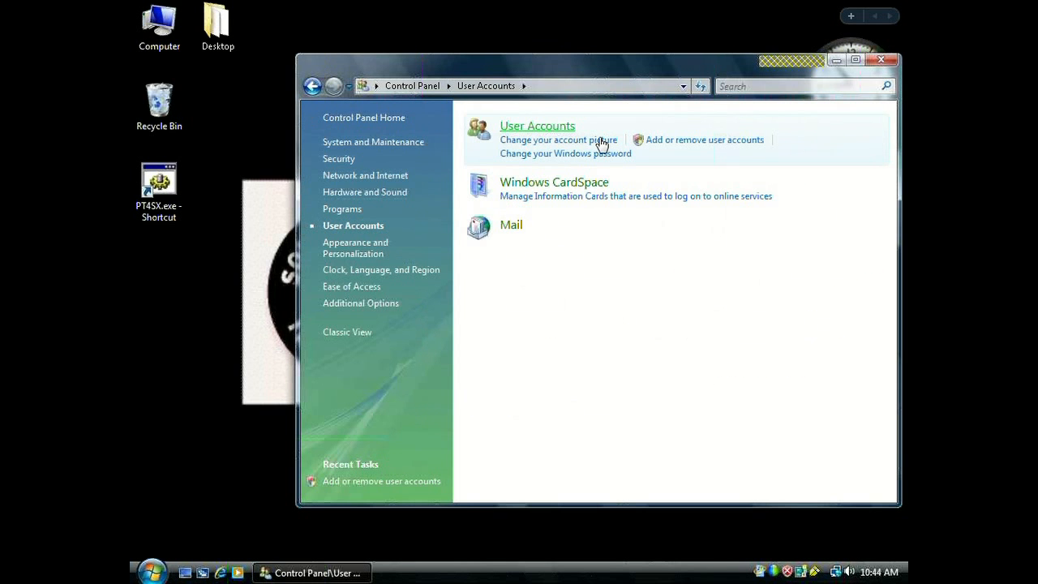
{"action": "left_click", "coordinate": [537, 126]}
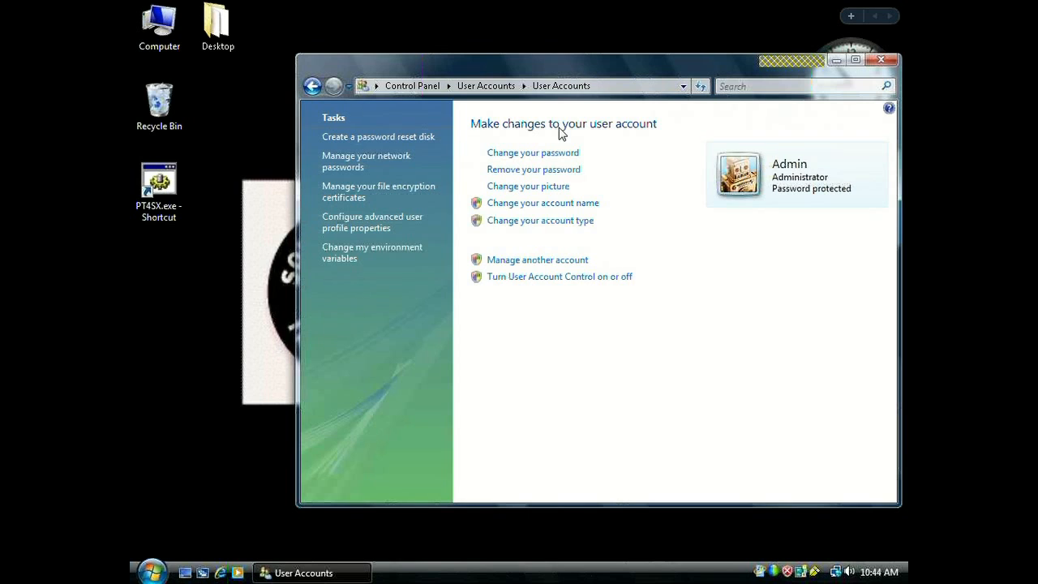
{"action": "mouse_move", "coordinate": [556, 276]}
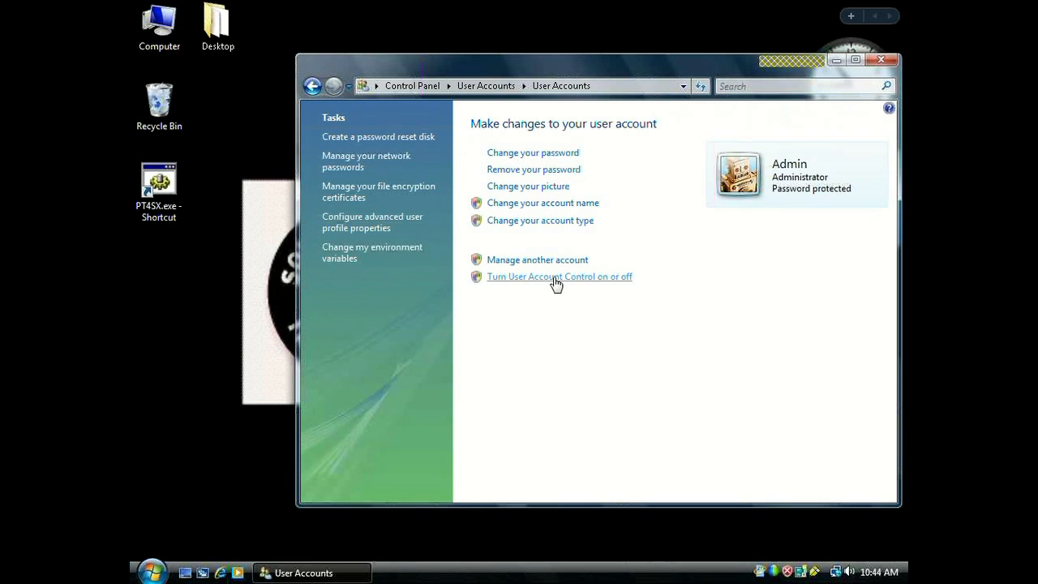
{"action": "left_click", "coordinate": [559, 277]}
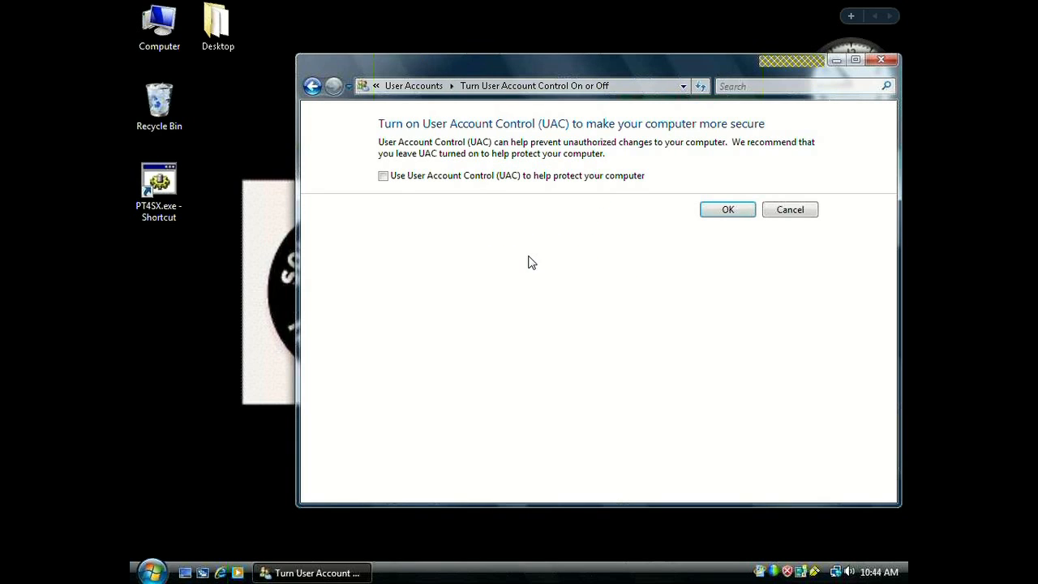
{"action": "left_click", "coordinate": [383, 175]}
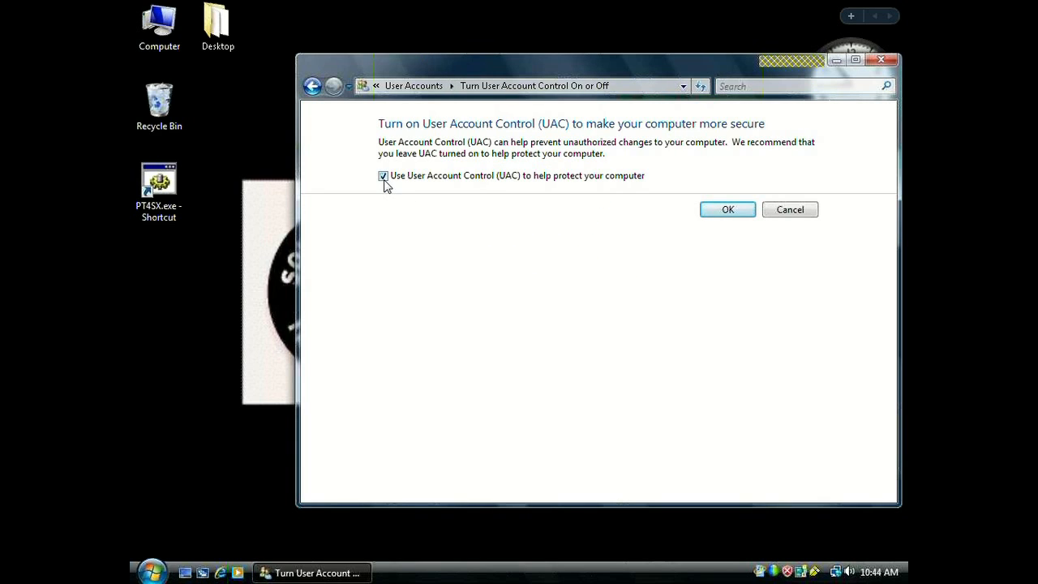
{"action": "mouse_move", "coordinate": [742, 230]}
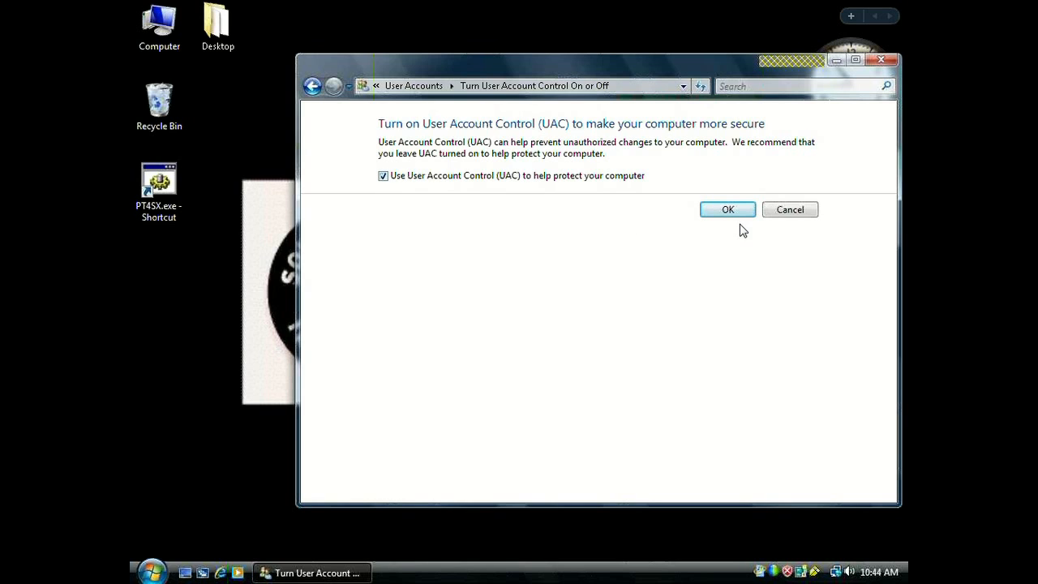
{"action": "left_click", "coordinate": [728, 209]}
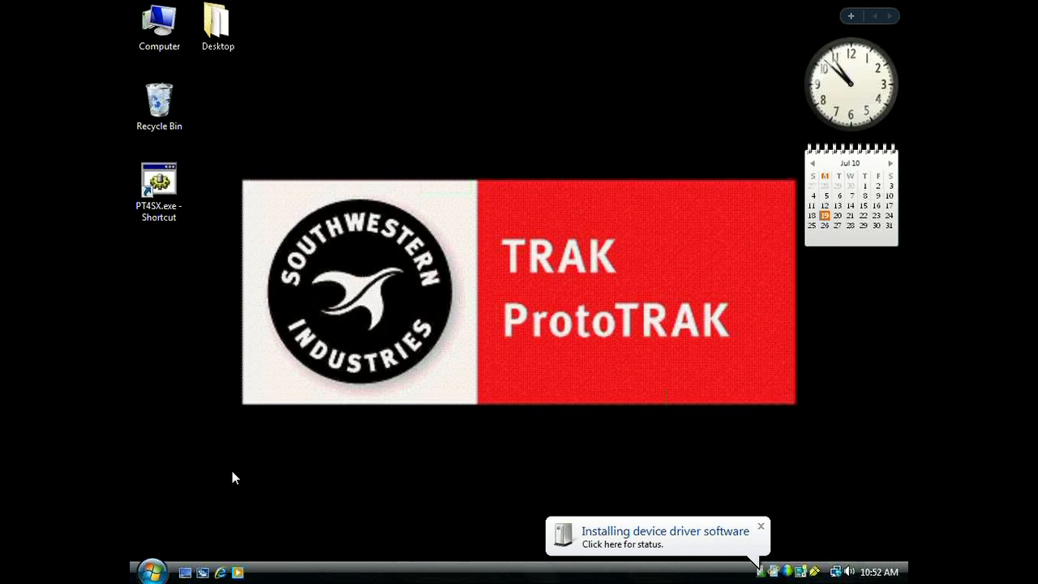
{"action": "mouse_move", "coordinate": [357, 491]}
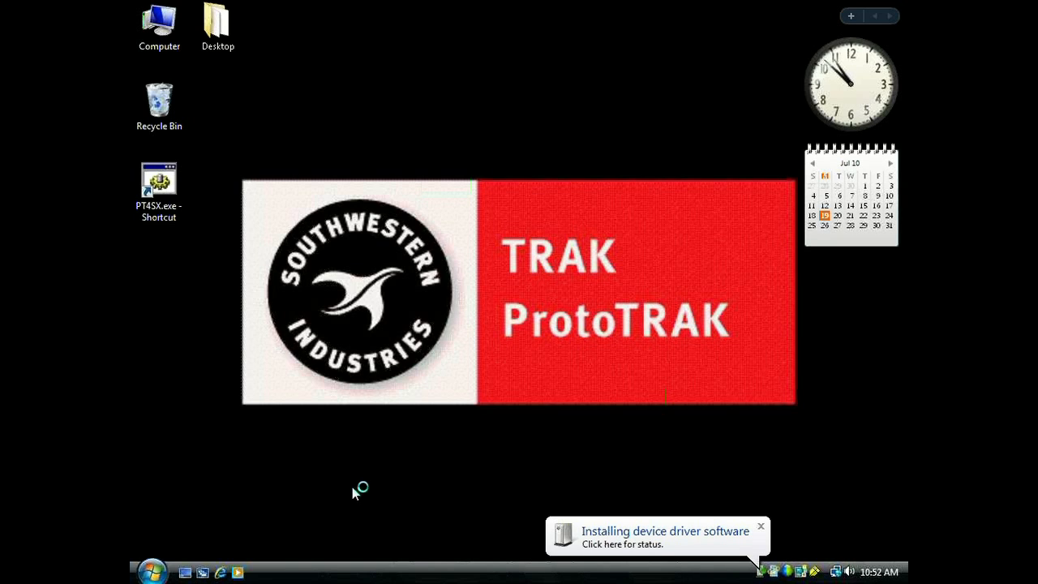
{"action": "mouse_move", "coordinate": [781, 529]}
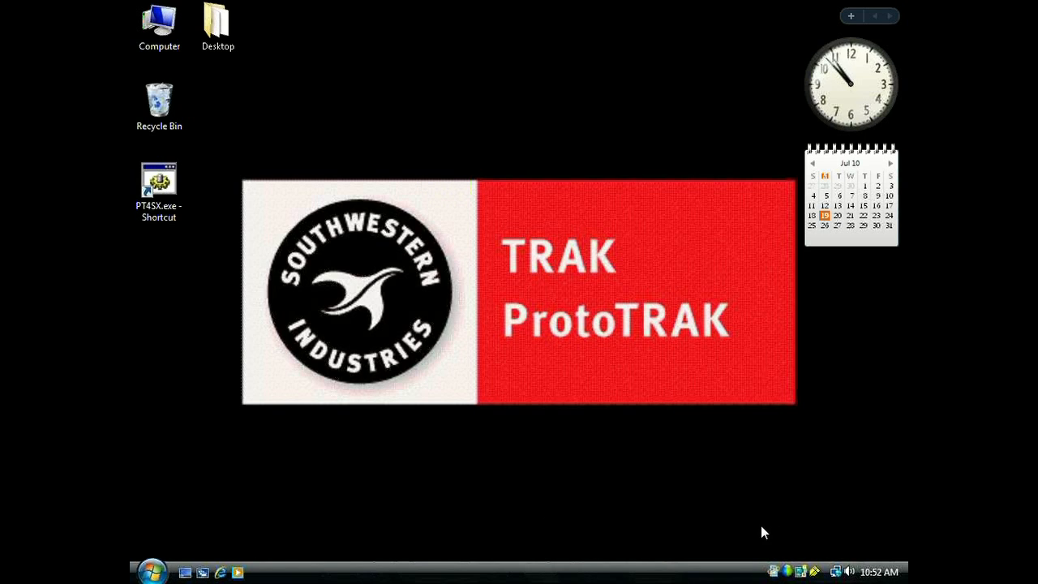
{"action": "mouse_move", "coordinate": [422, 353]}
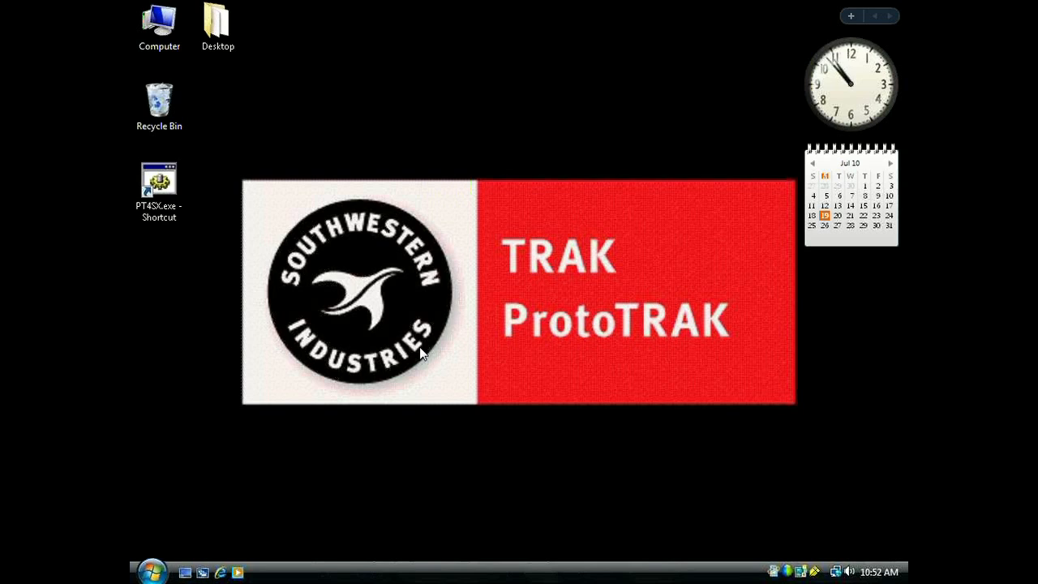
{"action": "left_click", "coordinate": [159, 191]}
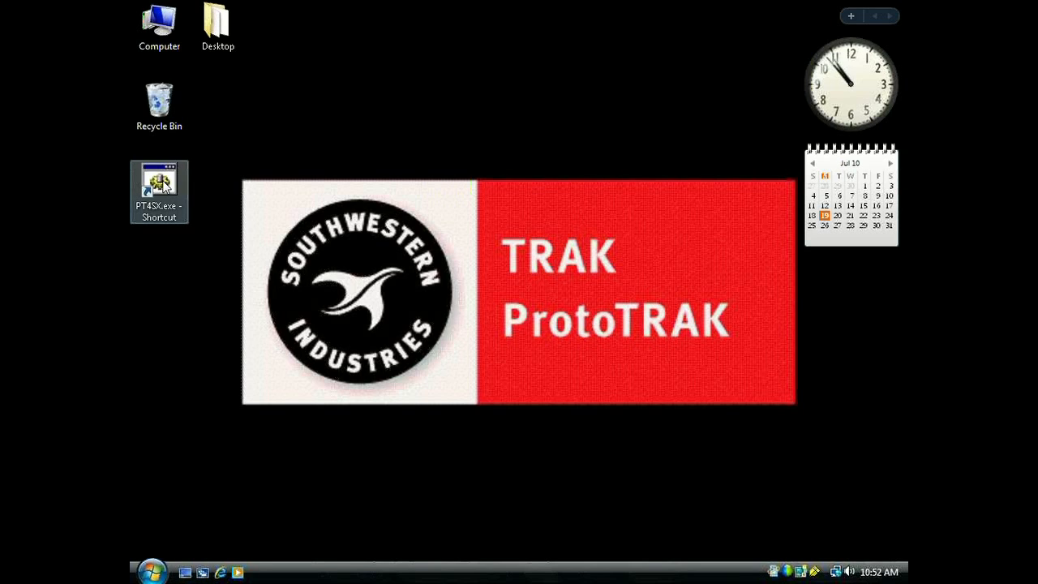
Step: Launch PT4SX.exe, open PROG IN/OUT (F6) to confirm SAVE FILE, then close the program
{"action": "double_click", "coordinate": [159, 190]}
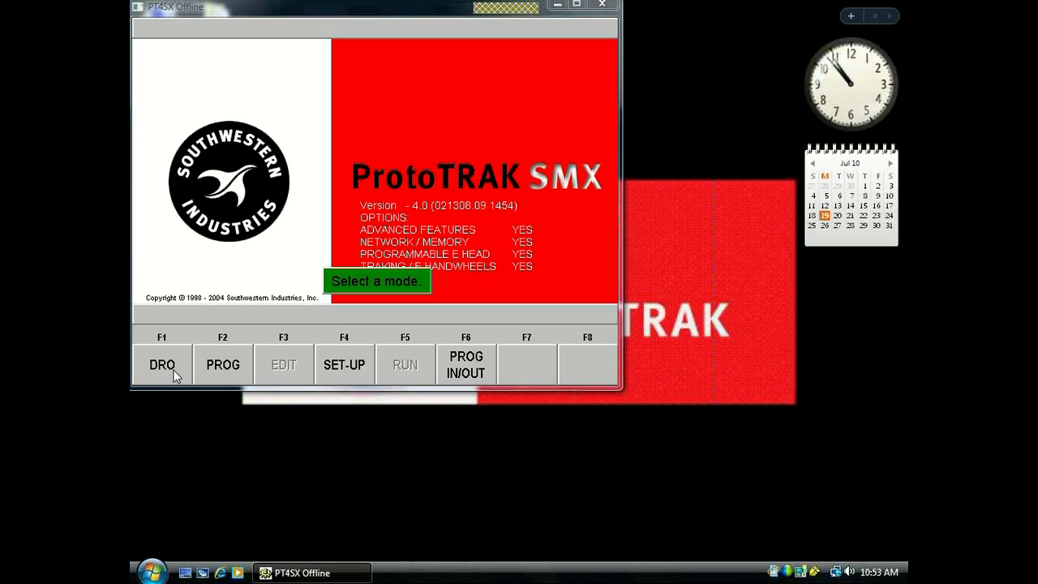
{"action": "mouse_move", "coordinate": [483, 383]}
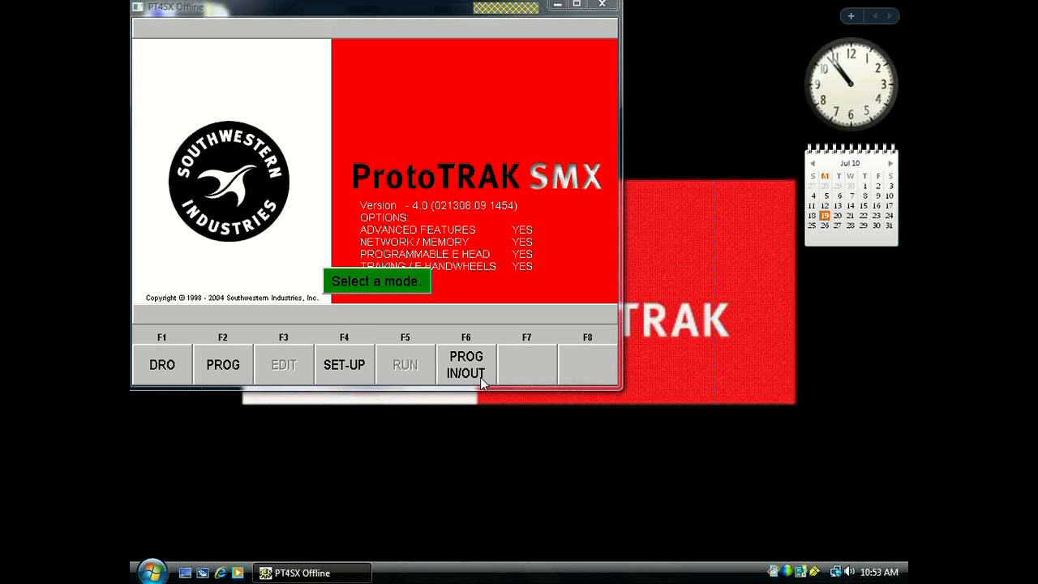
{"action": "left_click", "coordinate": [466, 364]}
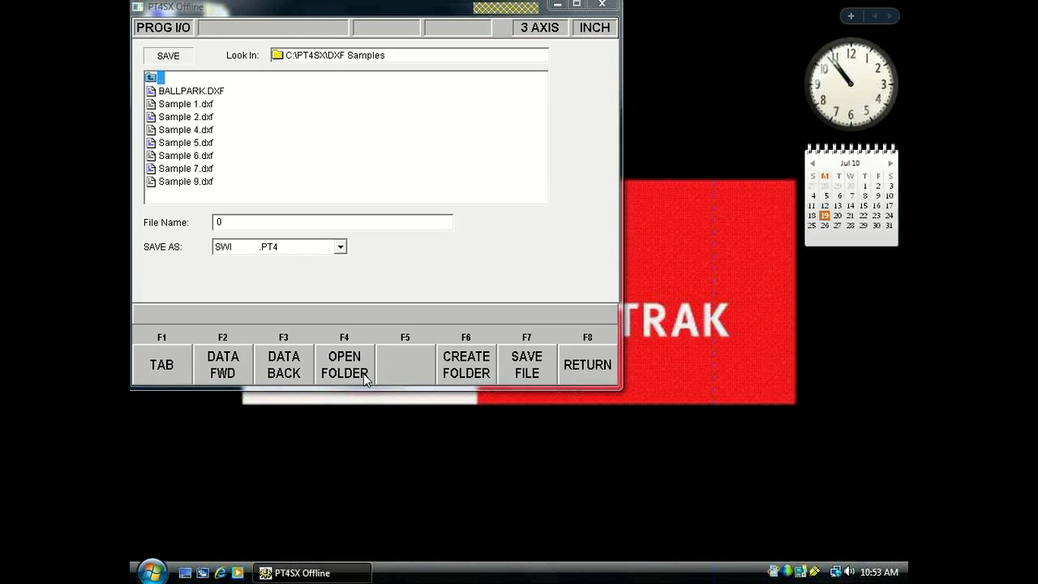
{"action": "mouse_move", "coordinate": [528, 390]}
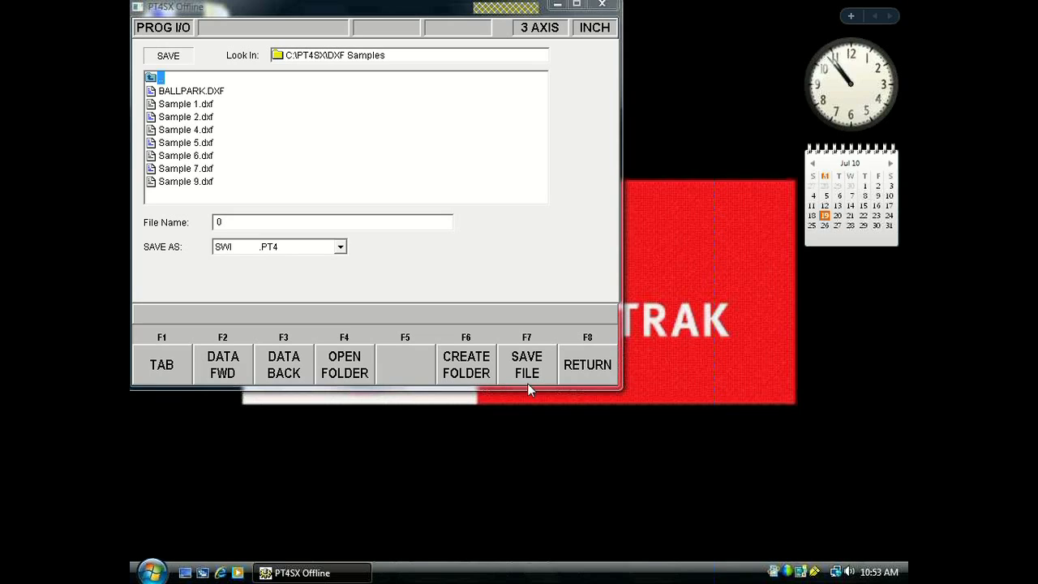
{"action": "mouse_move", "coordinate": [503, 369]}
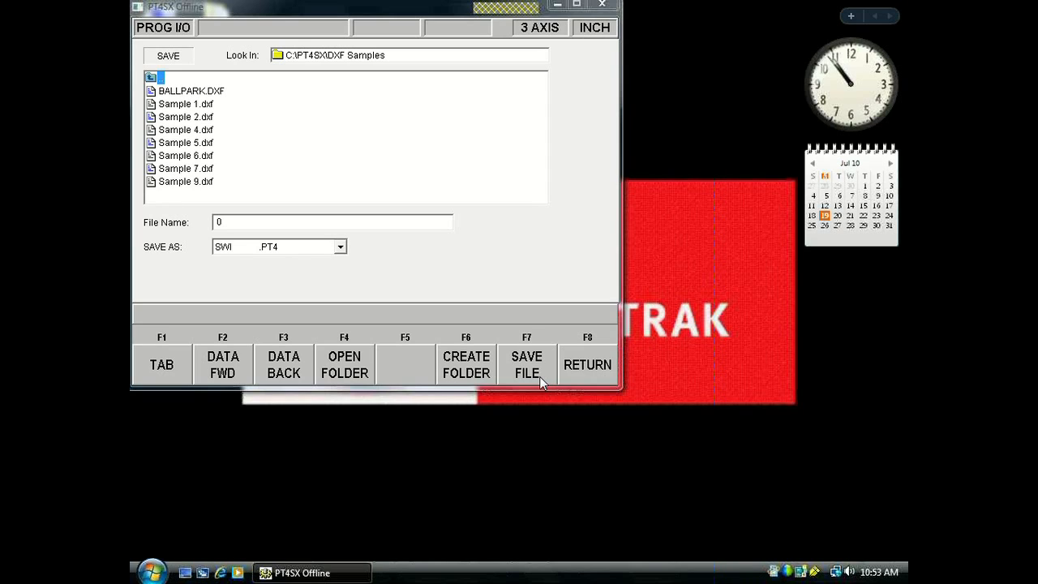
{"action": "mouse_move", "coordinate": [590, 241]}
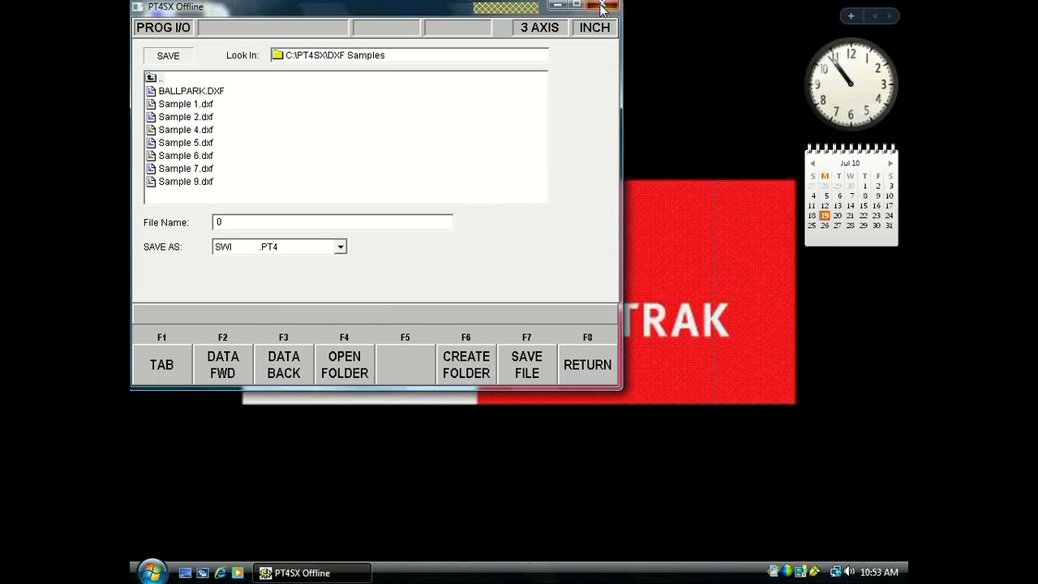
{"action": "left_click", "coordinate": [575, 6]}
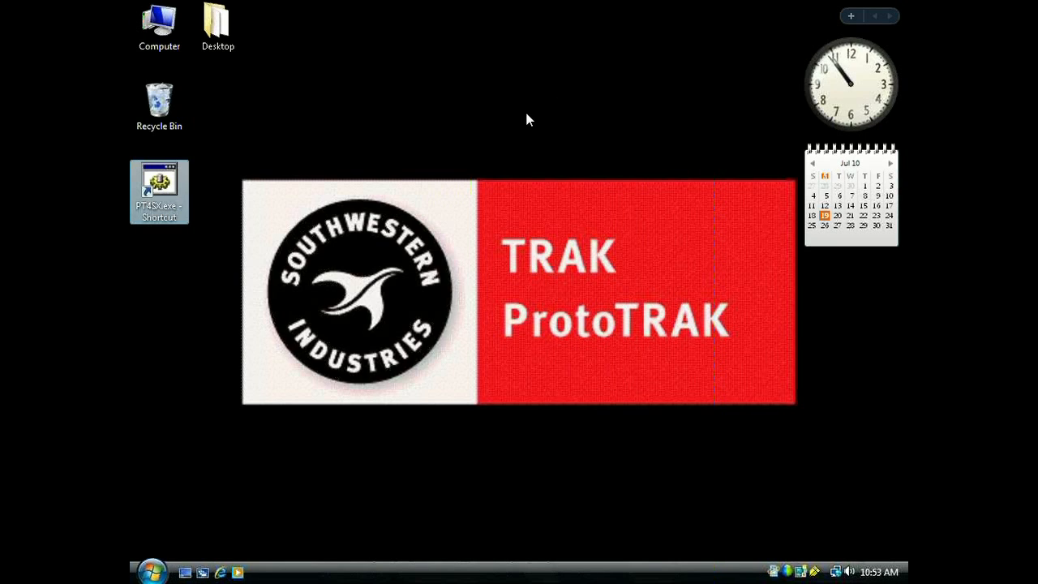